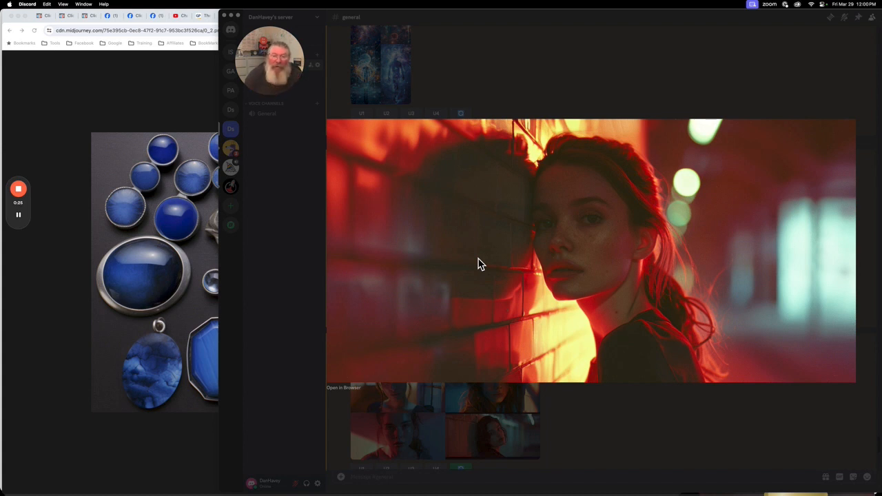
mouse_move(590, 310)
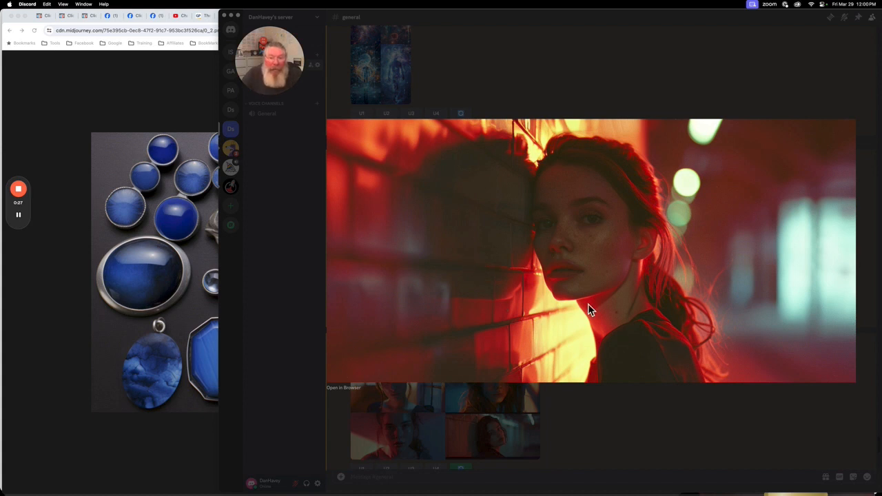
mouse_move(489, 323)
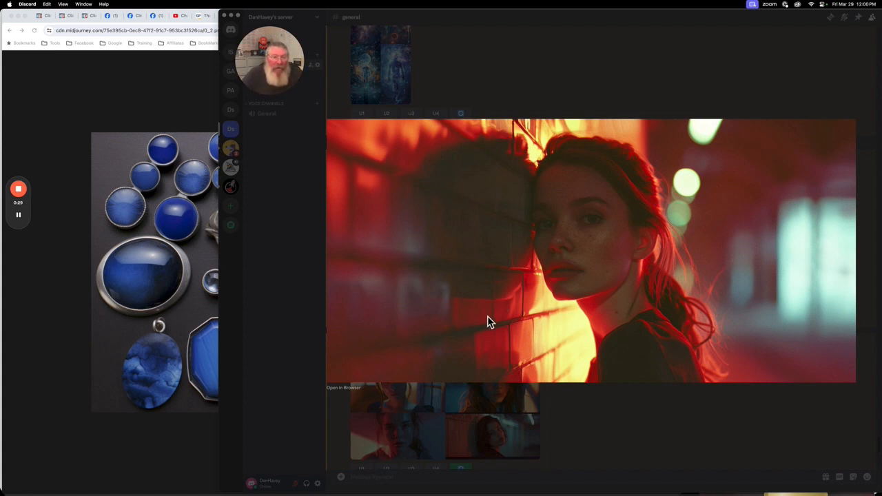
mouse_move(517, 142)
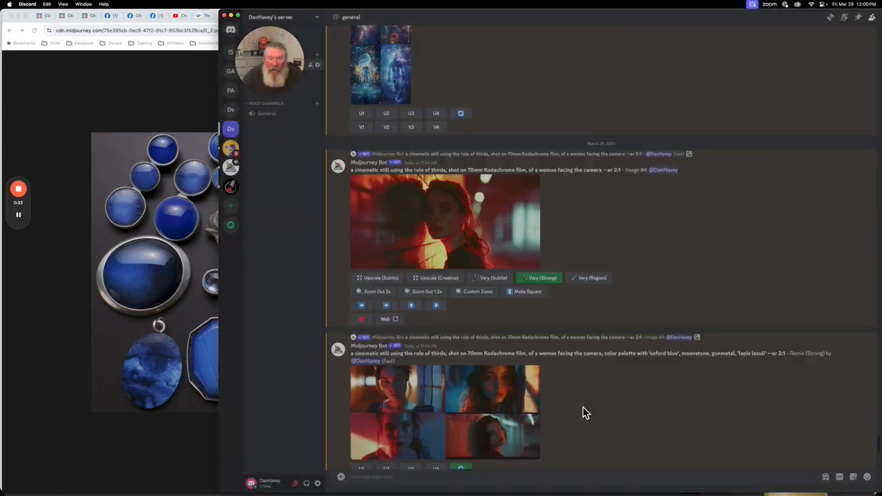
Scroll the Discord channel and select the colour-palette words in the remix prompt.
scroll(down, 3)
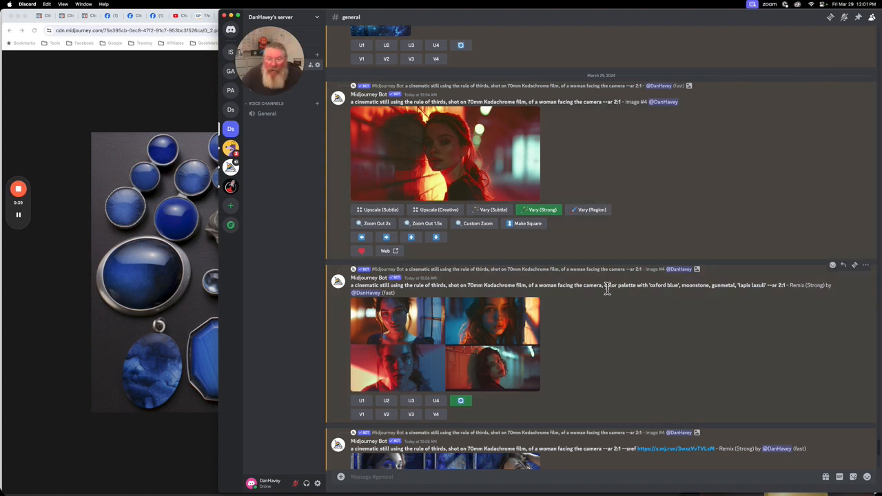
drag(606, 285, 767, 285)
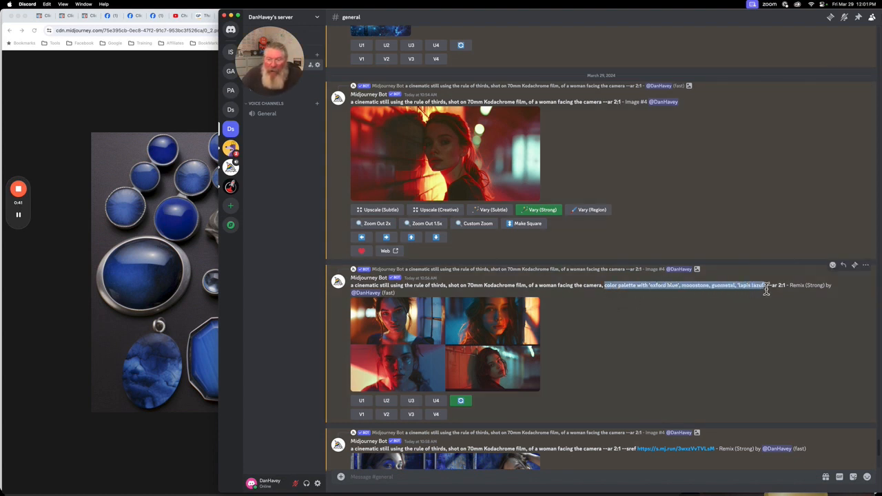
mouse_move(623, 311)
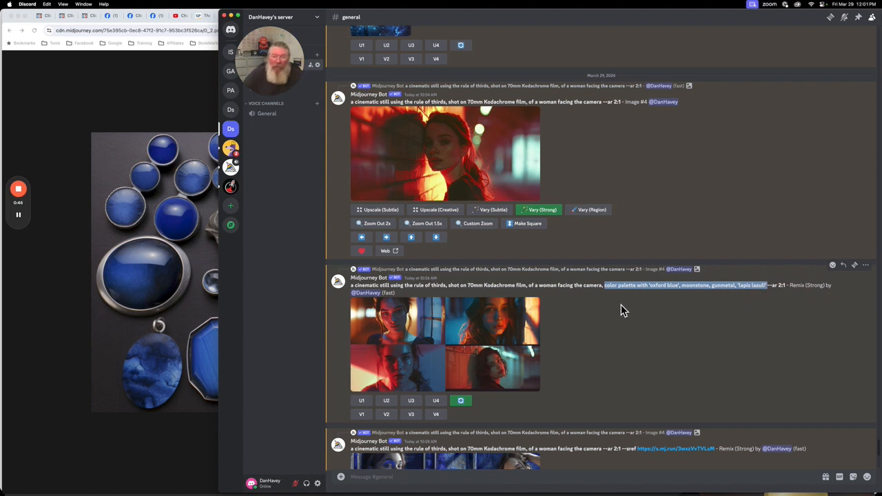
mouse_move(761, 306)
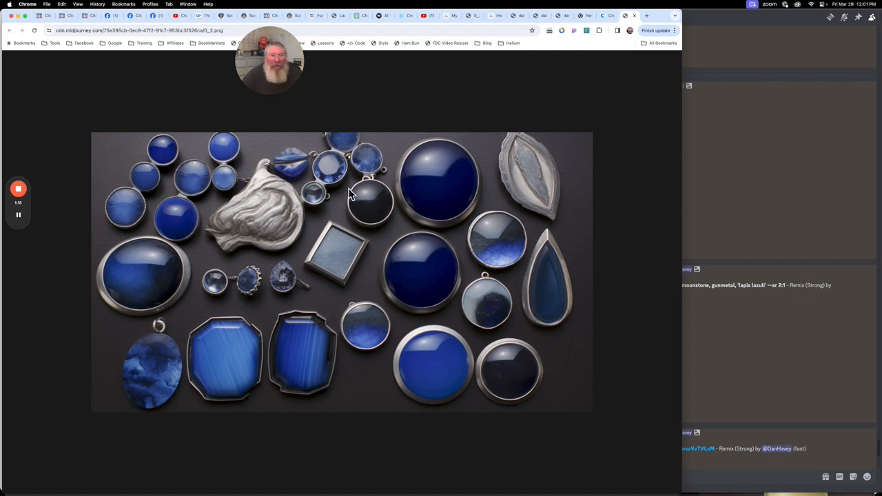
mouse_move(723, 143)
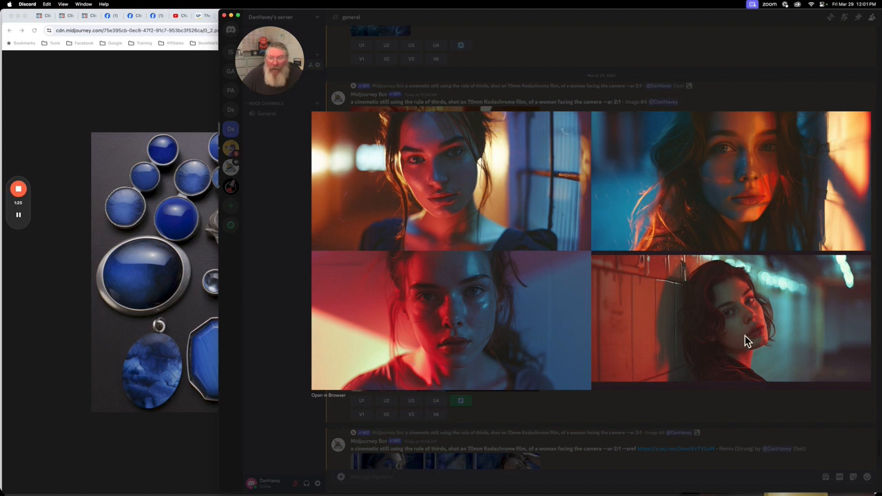
mouse_move(559, 347)
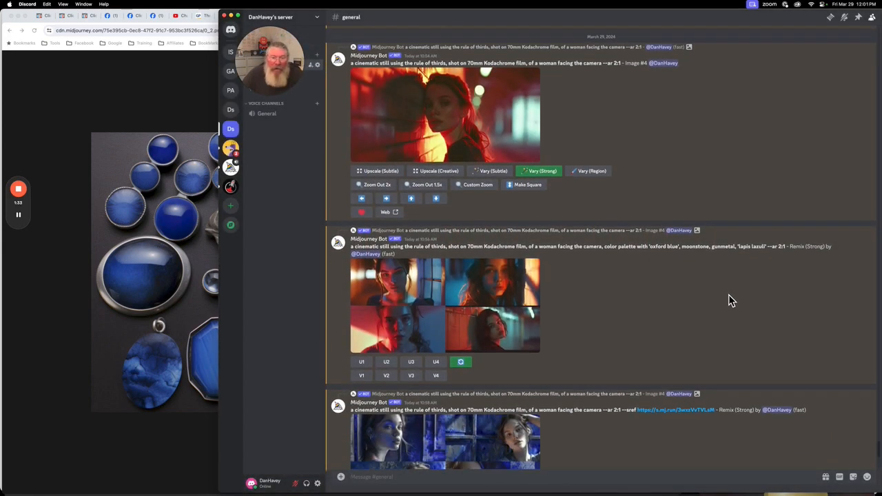
scroll(down, 3)
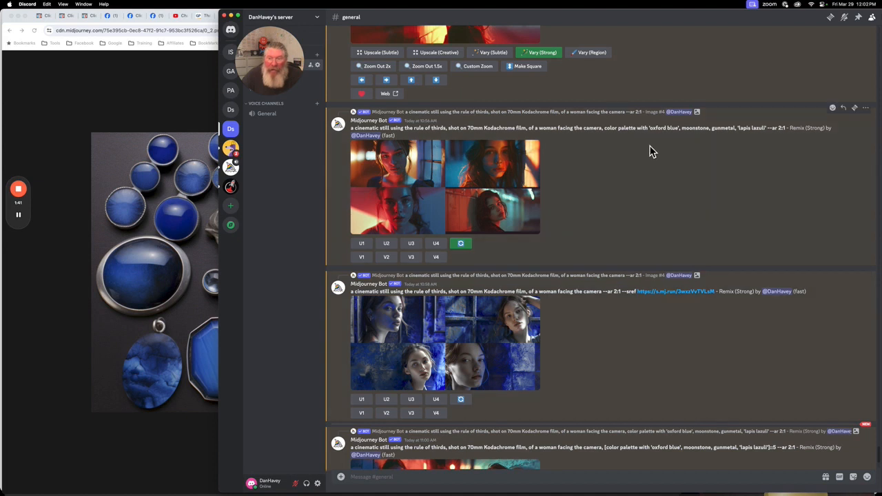
mouse_move(635, 305)
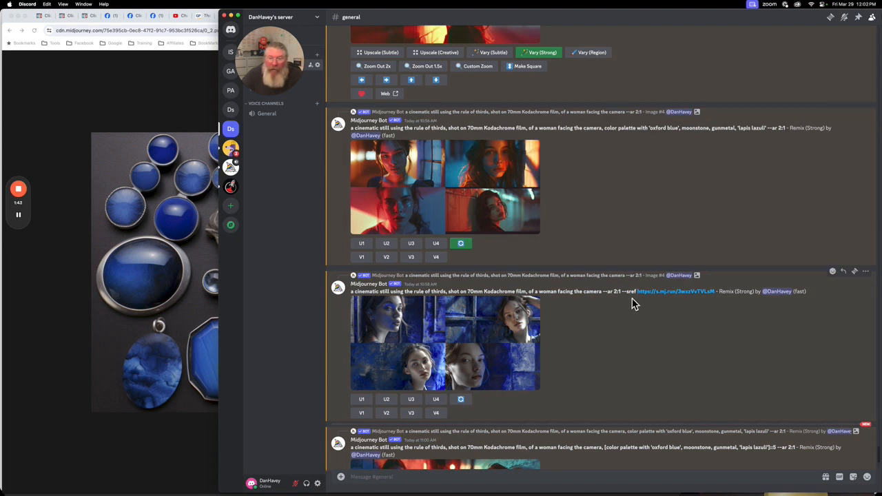
mouse_move(168, 210)
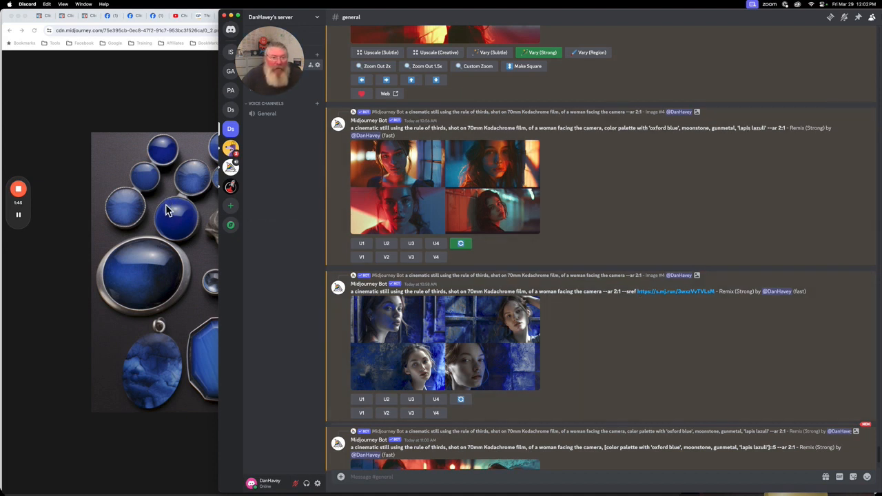
mouse_move(170, 173)
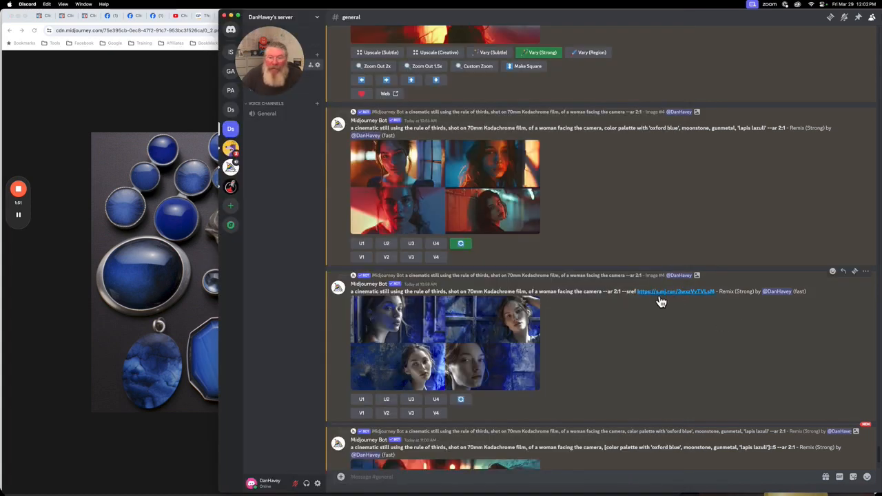
mouse_move(701, 303)
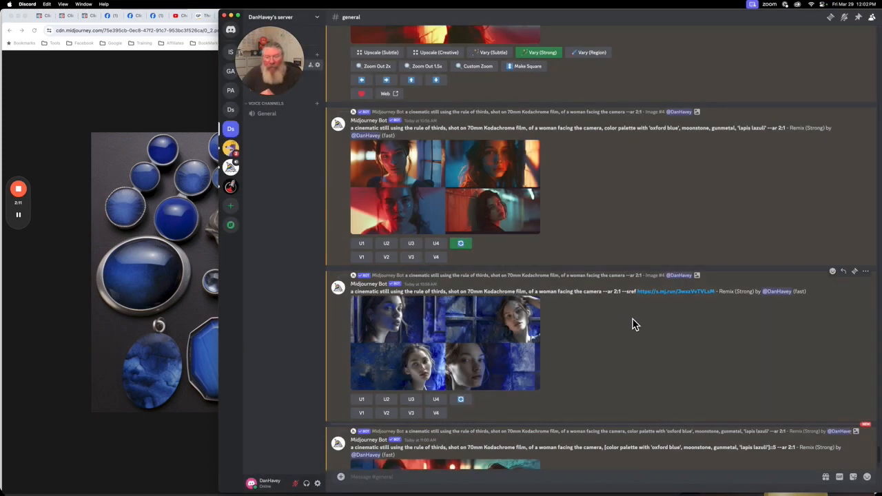
mouse_move(634, 317)
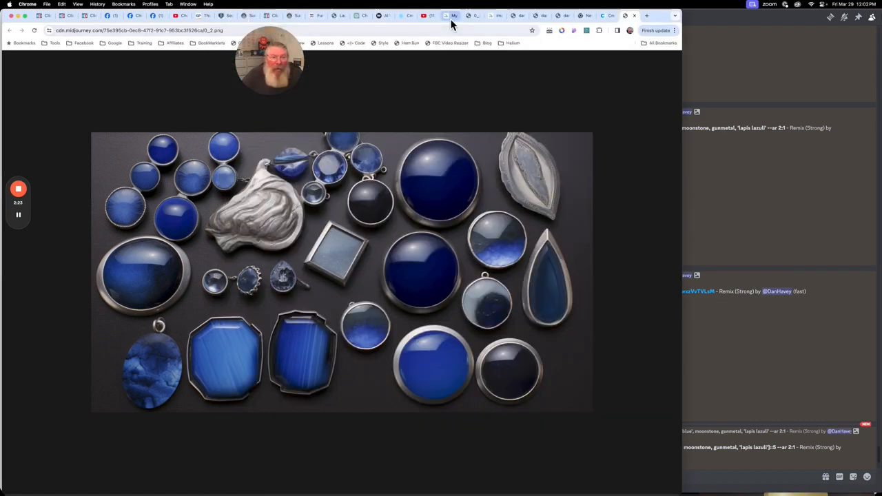
Switch to the Midjourney Alpha Create page and scroll down to the oxford blue, moonstone, gunmetal and lapis lazuli grids.
click(450, 15)
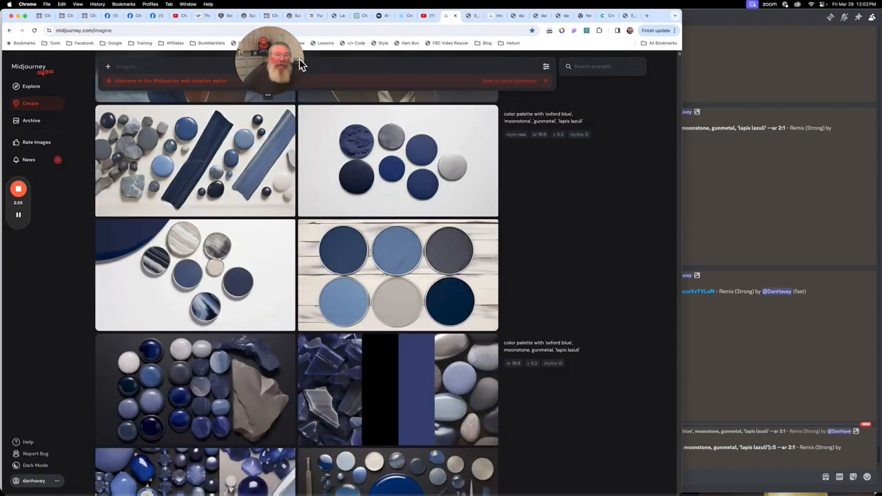
mouse_move(190, 66)
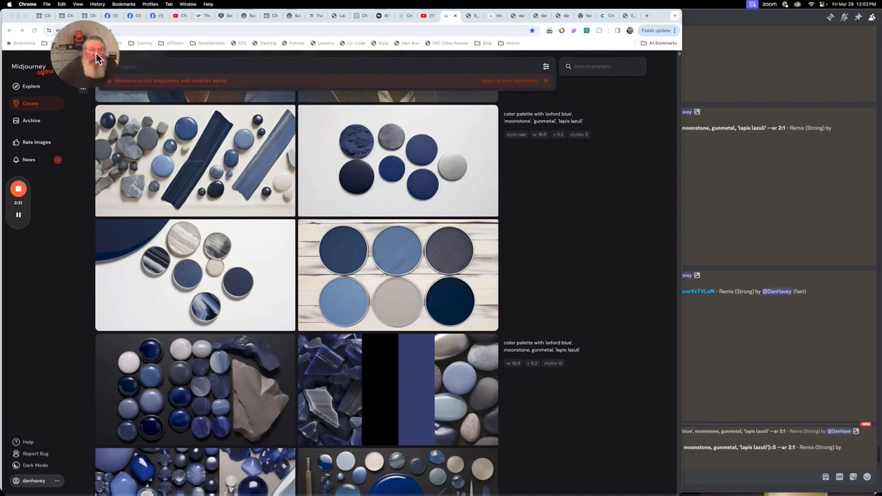
mouse_move(386, 276)
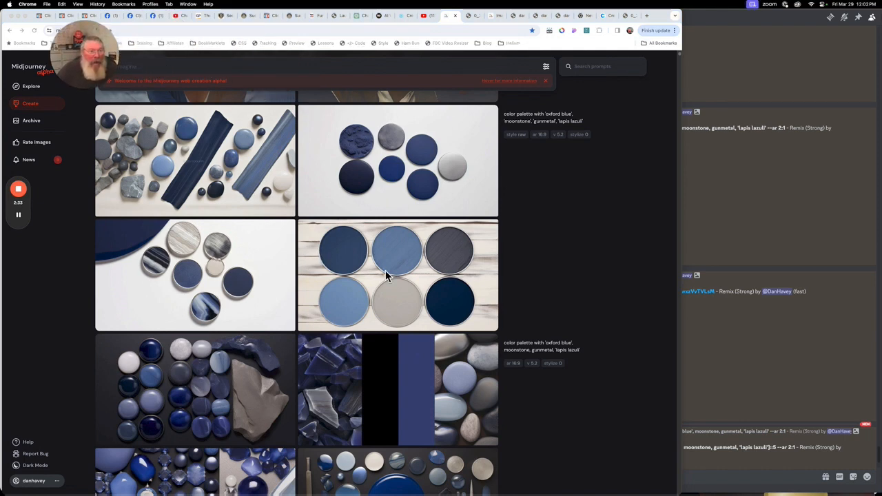
scroll(down, 3)
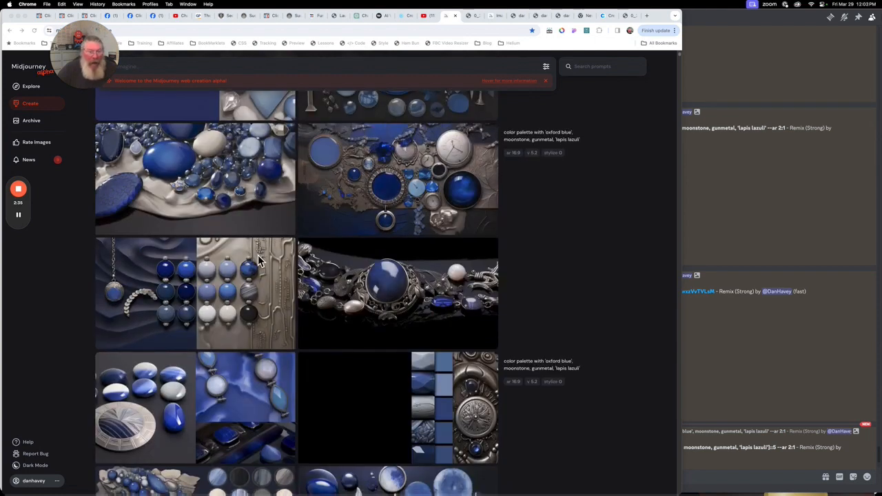
scroll(down, 3)
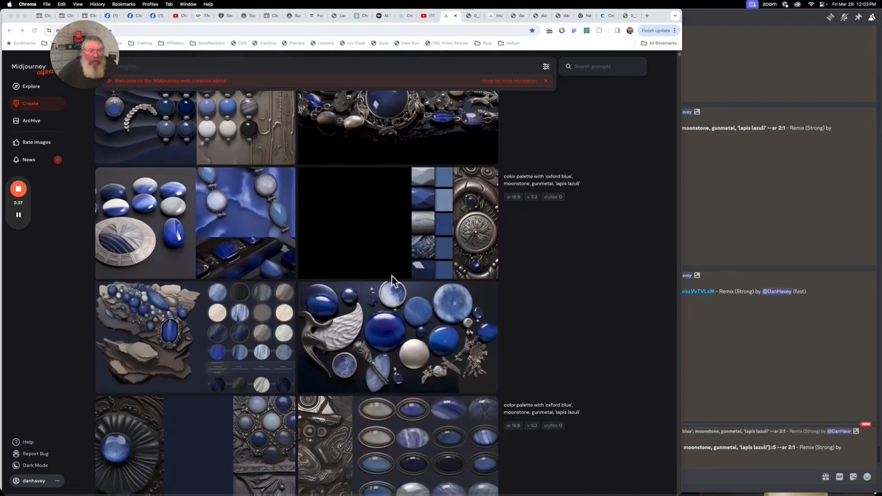
scroll(down, 3)
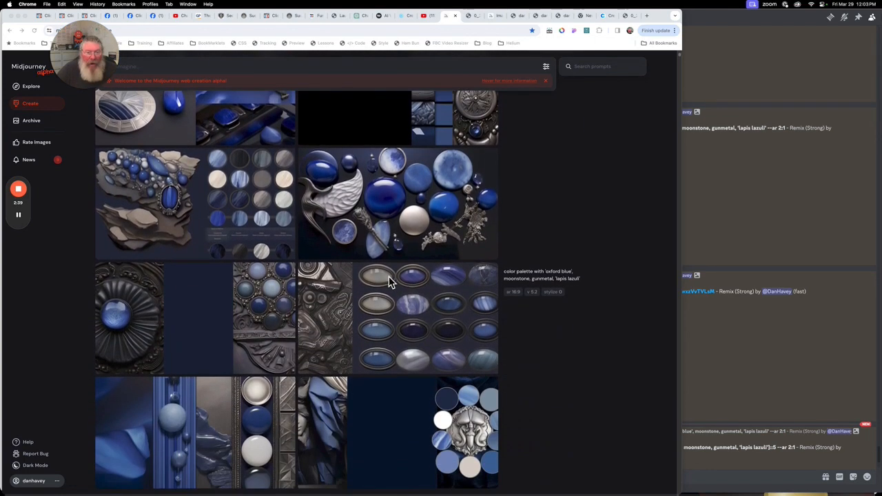
scroll(down, 3)
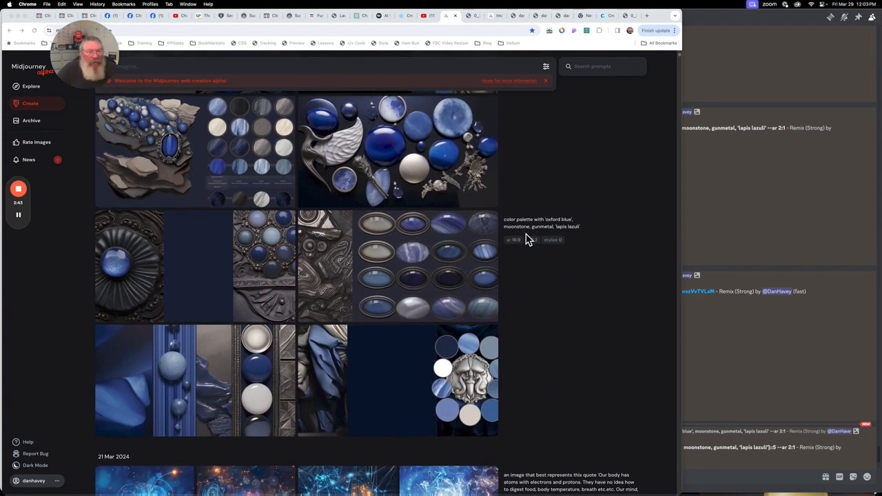
scroll(down, 3)
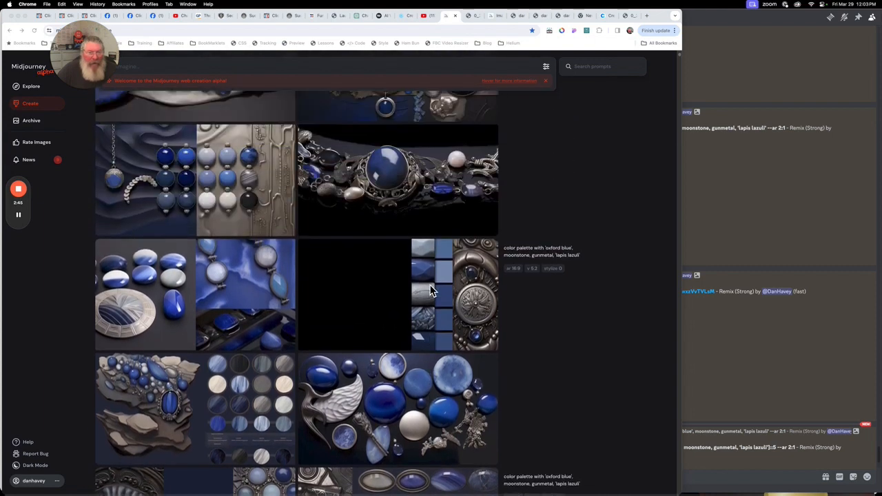
scroll(down, 3)
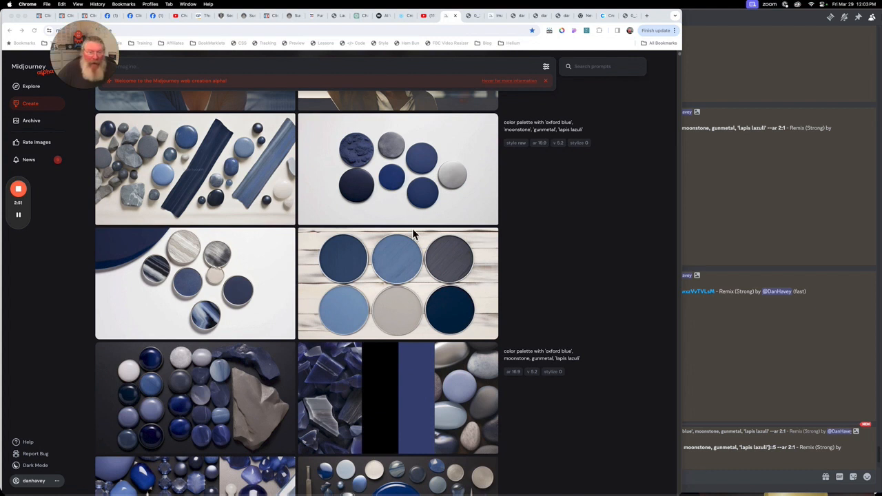
mouse_move(420, 164)
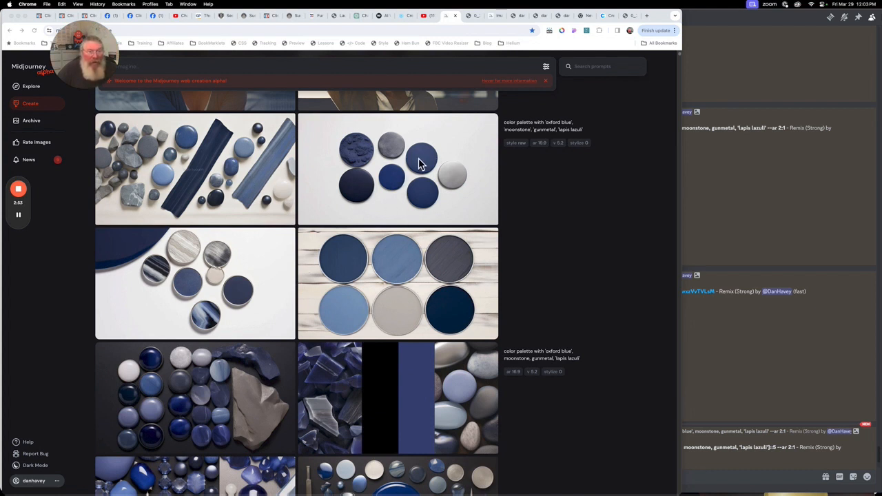
scroll(down, 3)
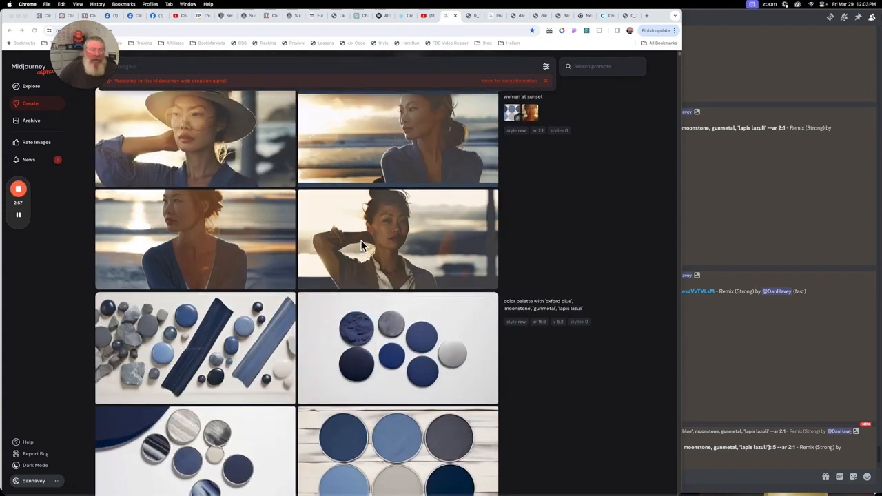
scroll(down, 3)
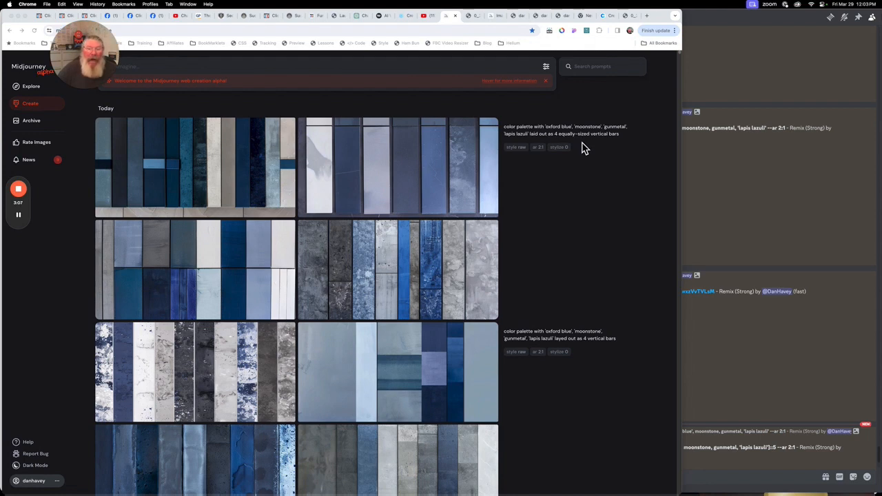
mouse_move(610, 148)
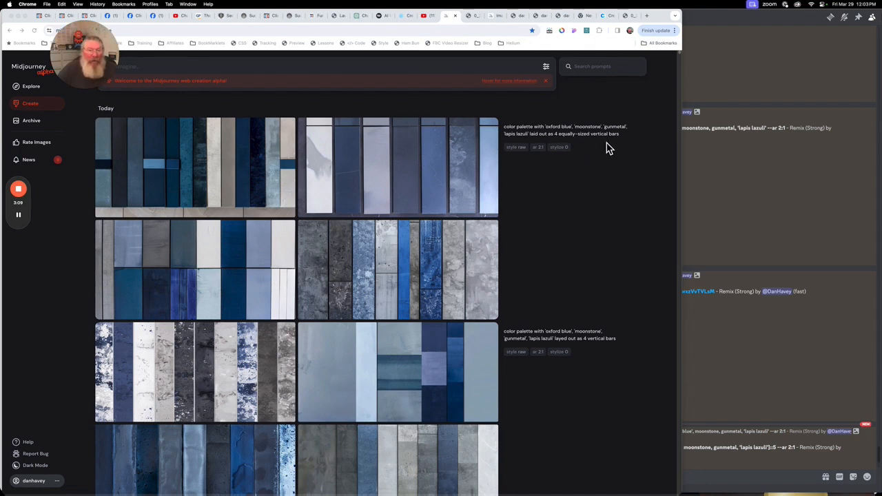
mouse_move(338, 135)
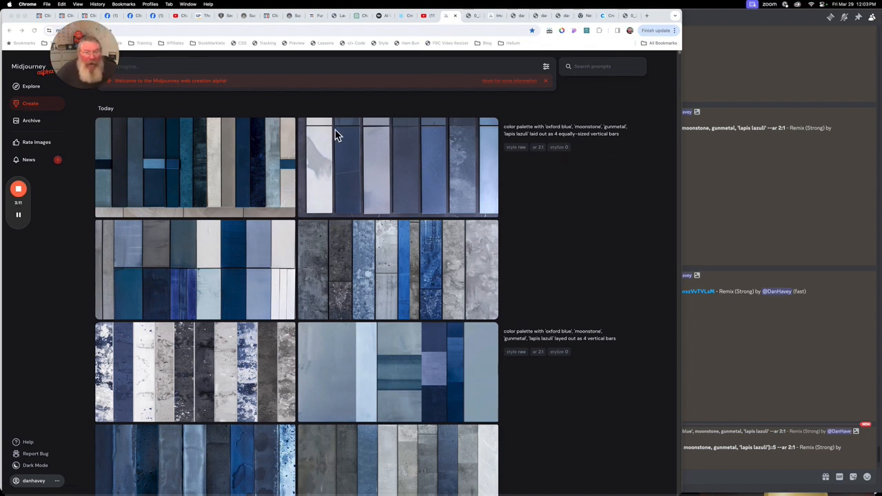
mouse_move(367, 260)
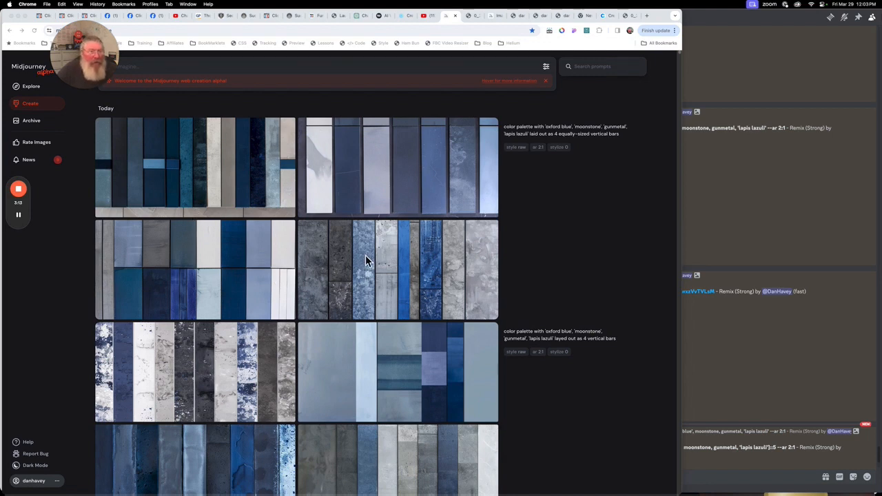
mouse_move(214, 212)
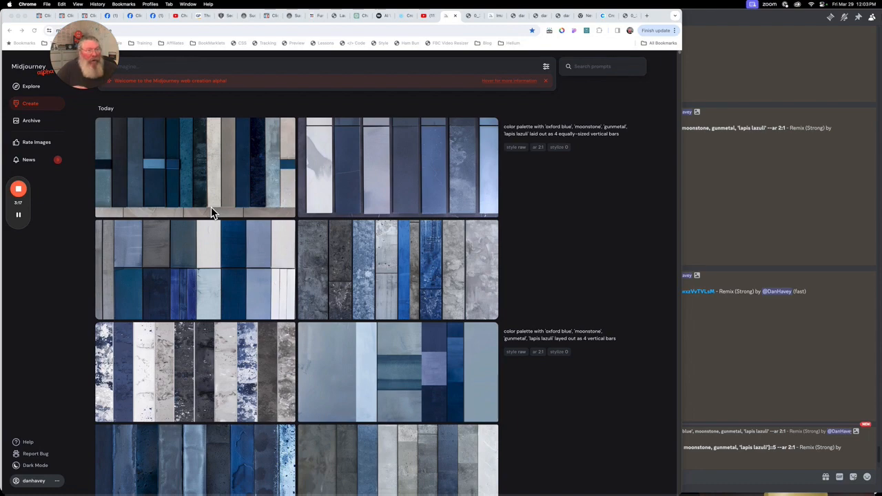
scroll(down, 3)
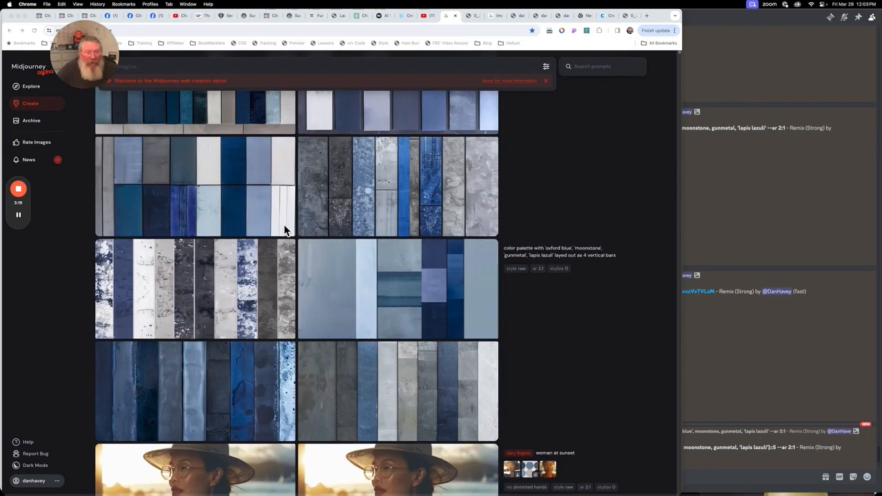
scroll(down, 3)
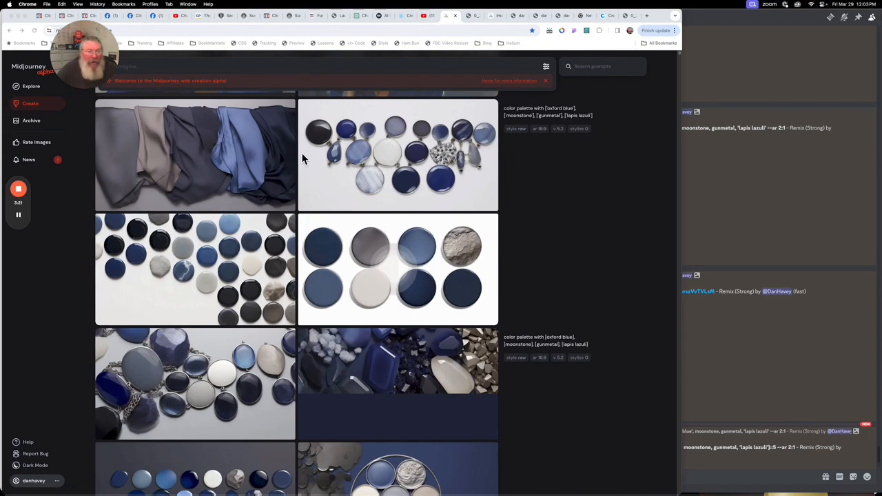
scroll(down, 3)
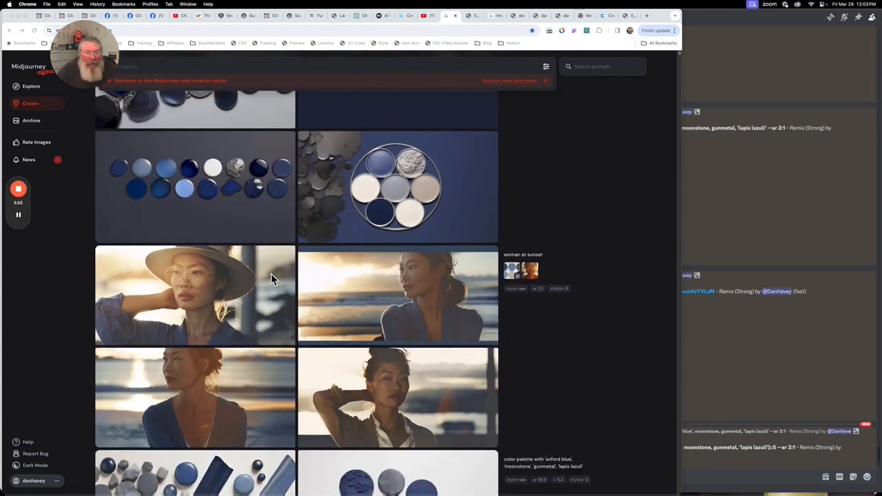
scroll(down, 3)
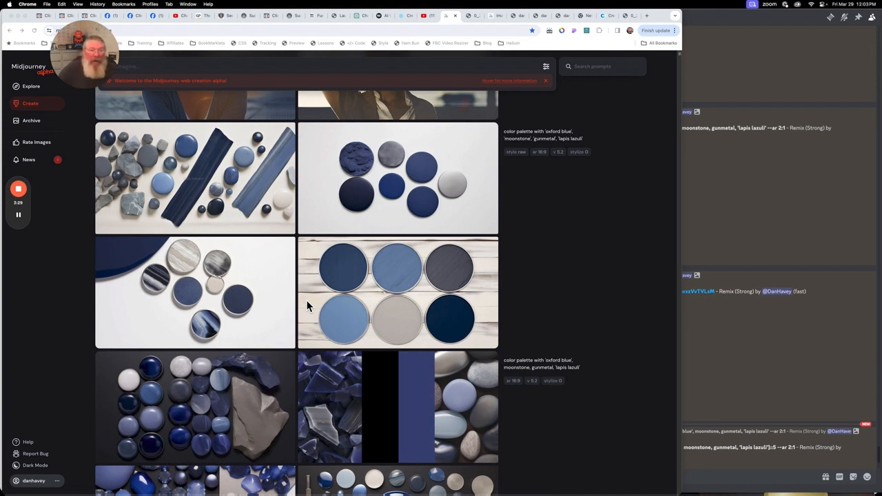
scroll(down, 3)
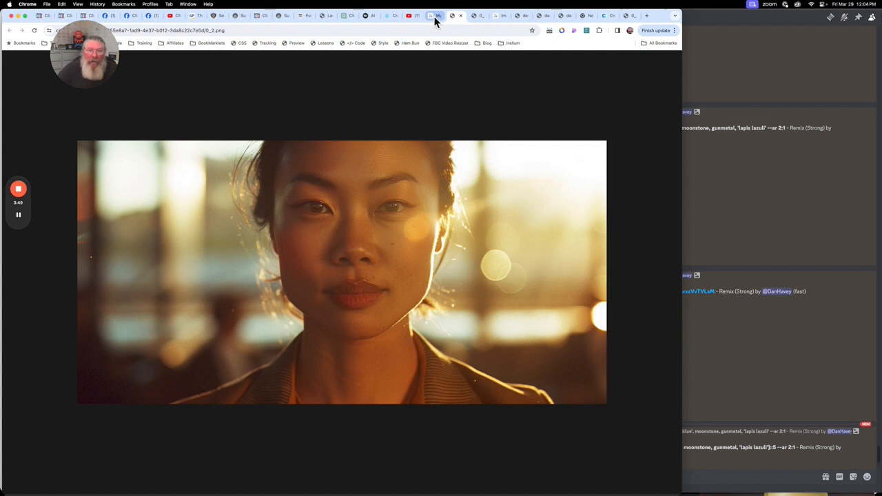
click(434, 15)
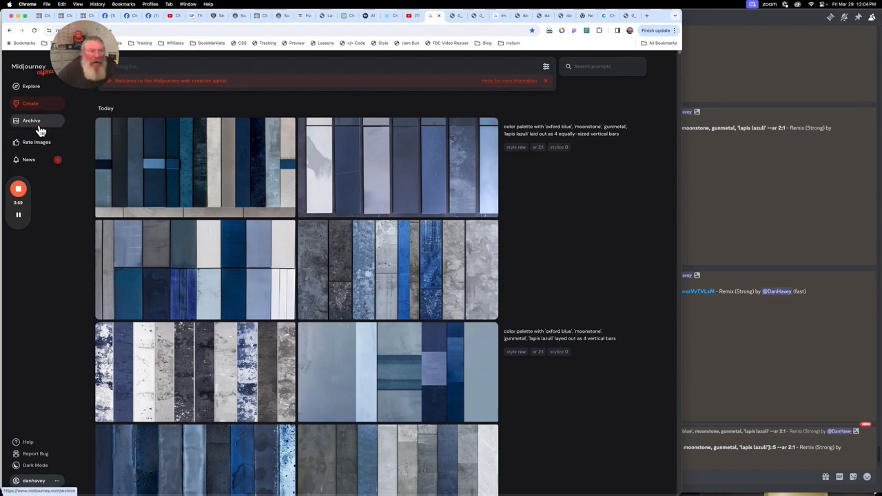
Open the Archive and bring up an earlier sunlit cinematic portrait of a woman full-size.
click(31, 121)
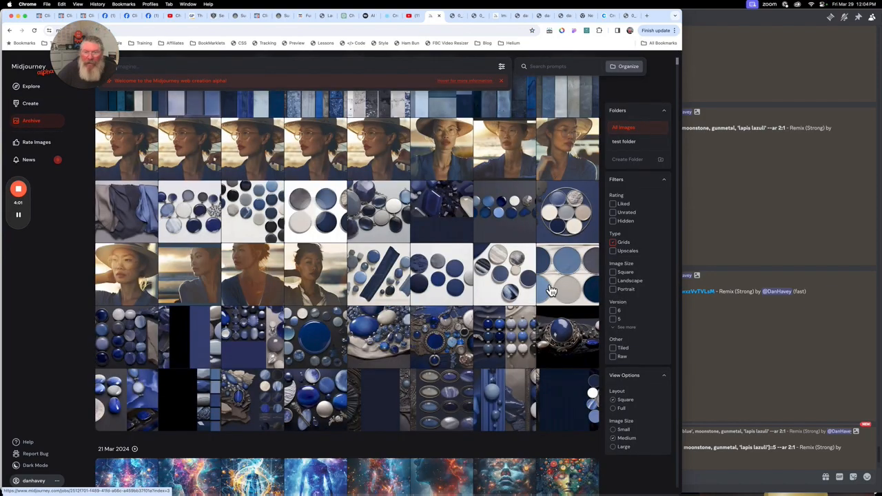
scroll(down, 3)
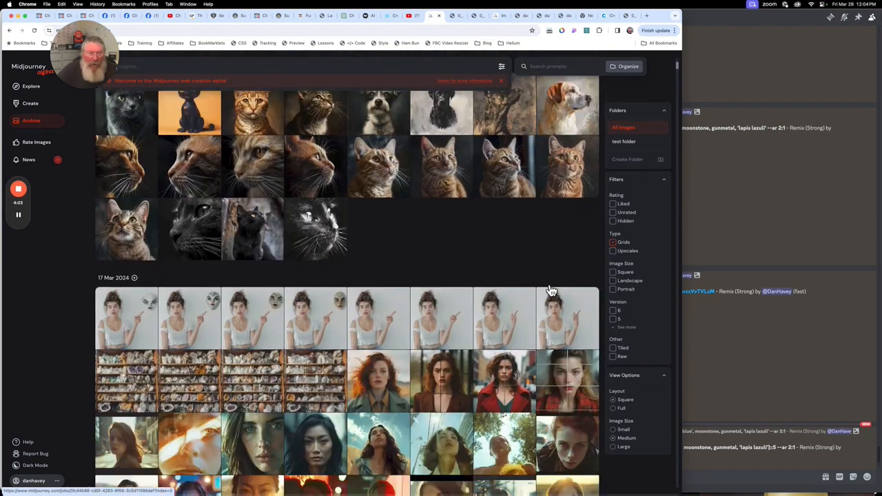
scroll(down, 3)
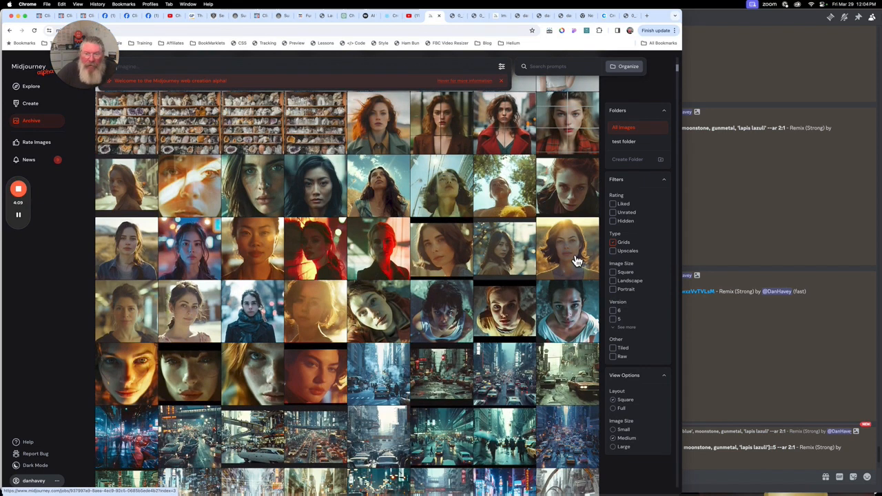
click(566, 248)
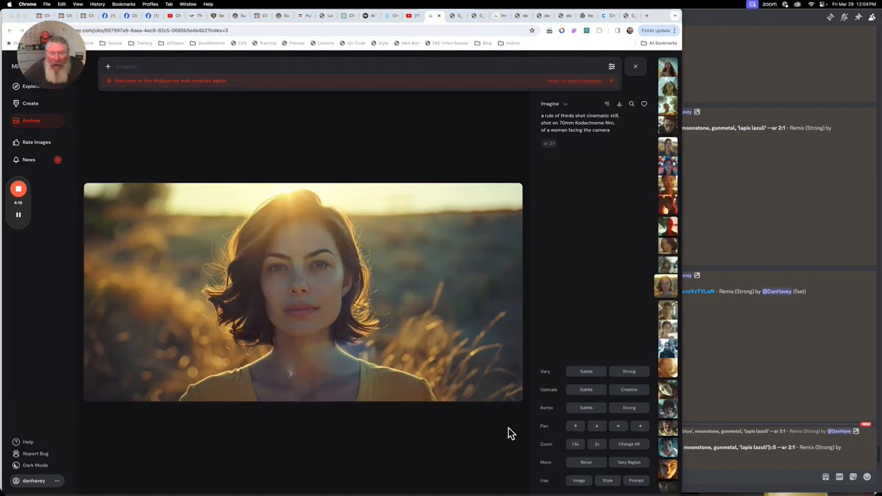
mouse_move(320, 339)
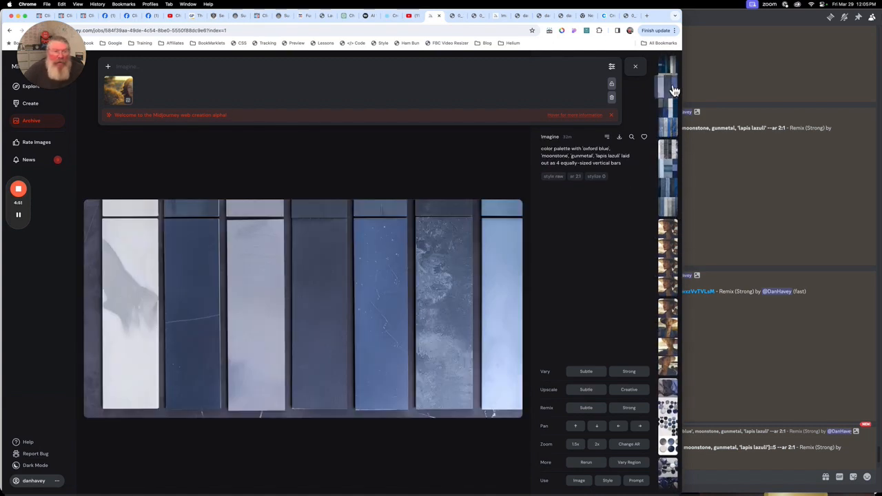
mouse_move(414, 282)
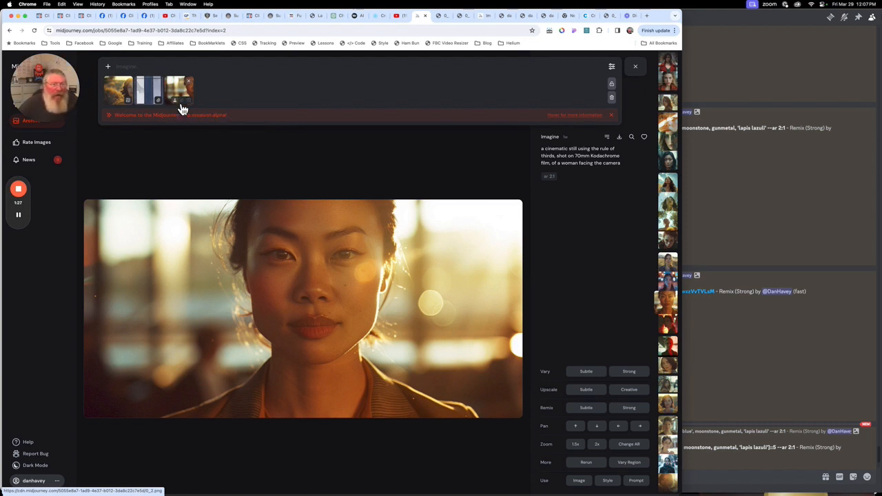
mouse_move(207, 67)
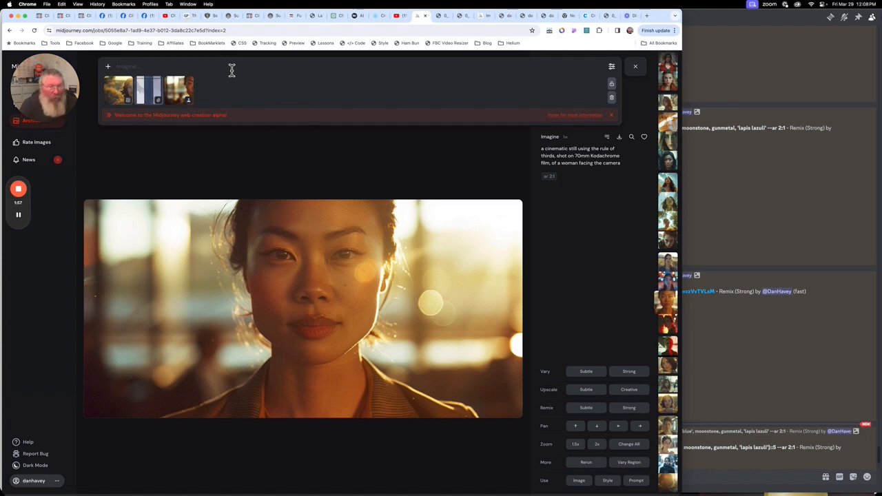
Enter the prompt 'a woman at sunset', drop the unfinished '--a' parameter, and show the image size/model settings.
text(a woman at)
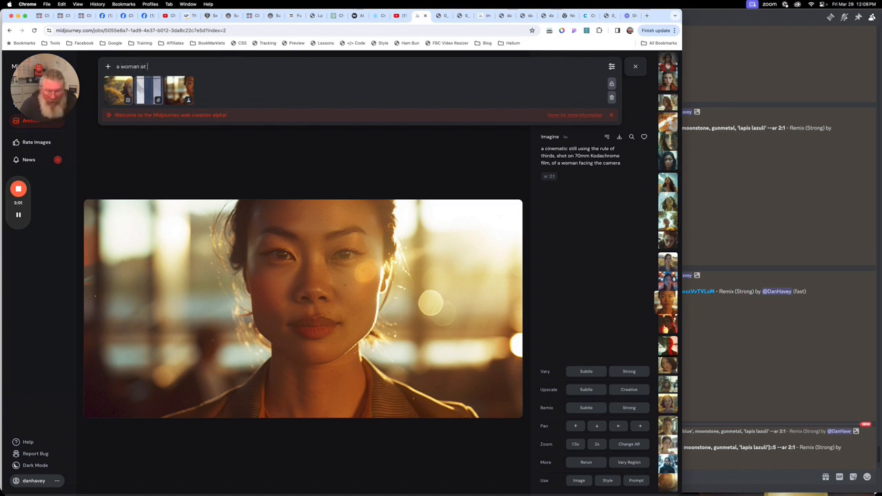
text(sunset)
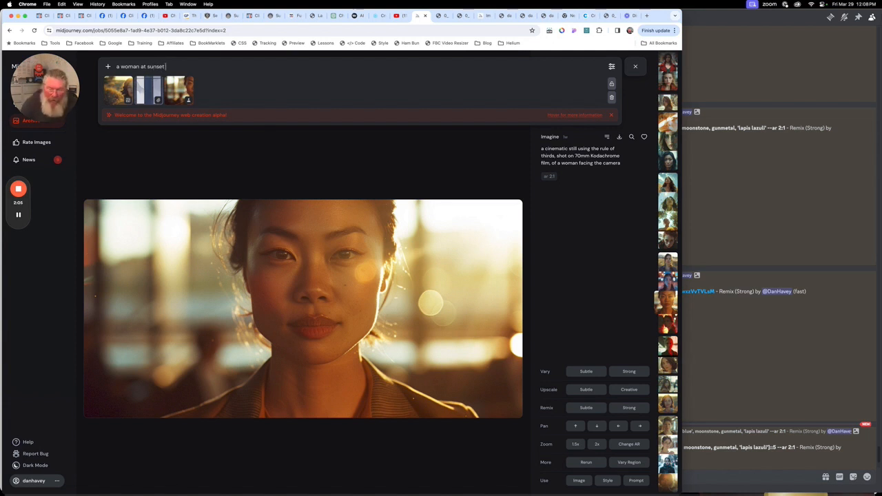
text(--a)
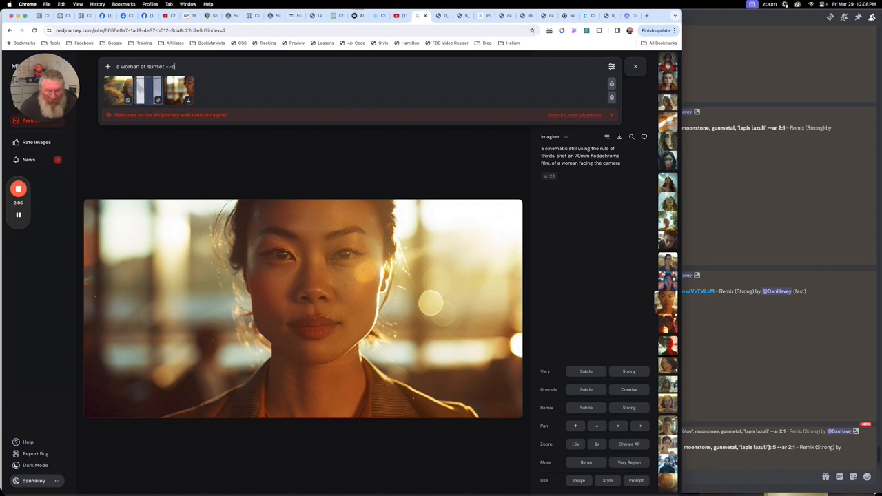
key(Backspace)
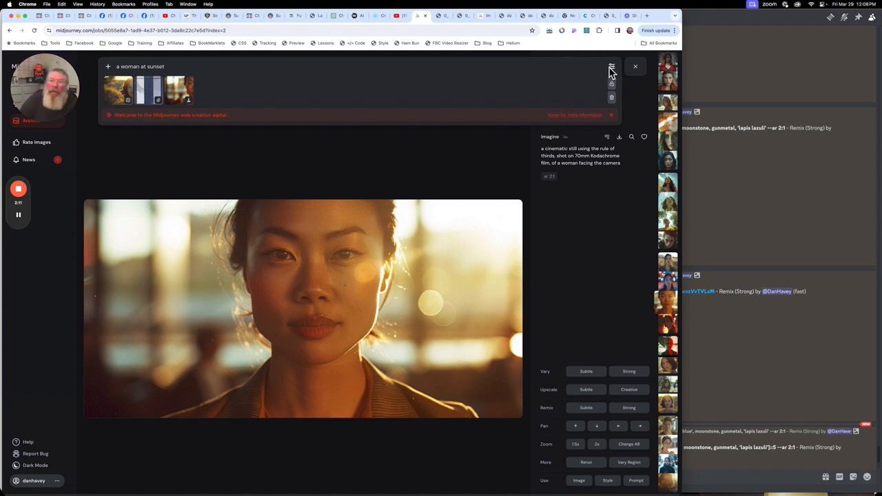
click(612, 67)
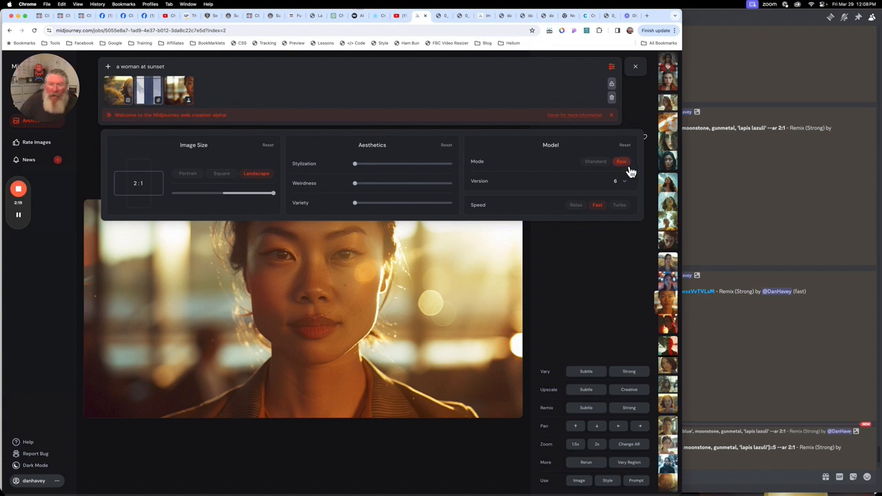
mouse_move(596, 260)
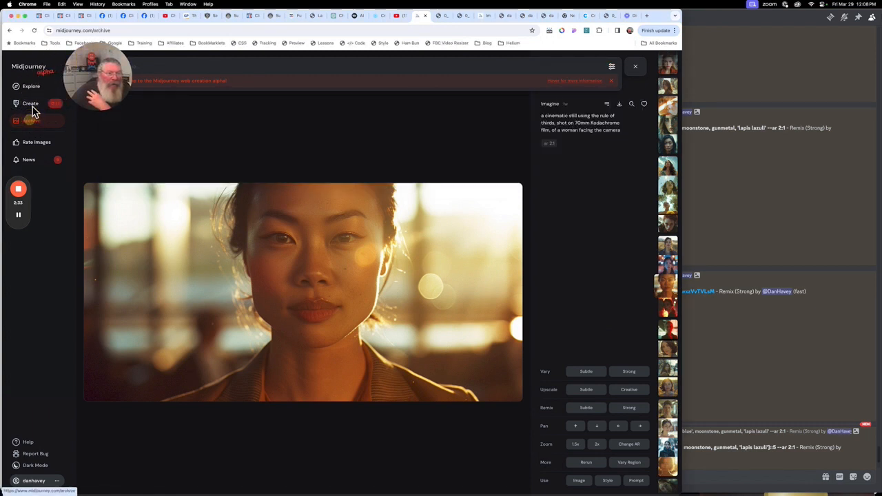
click(30, 120)
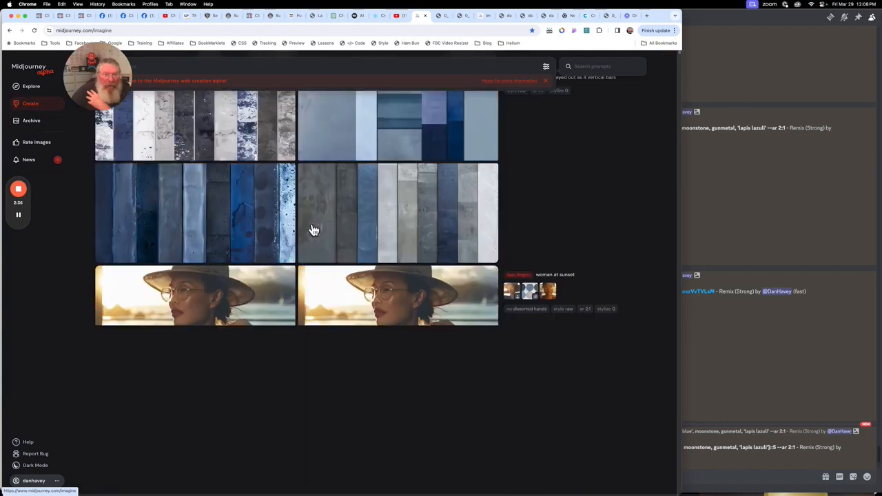
scroll(down, 3)
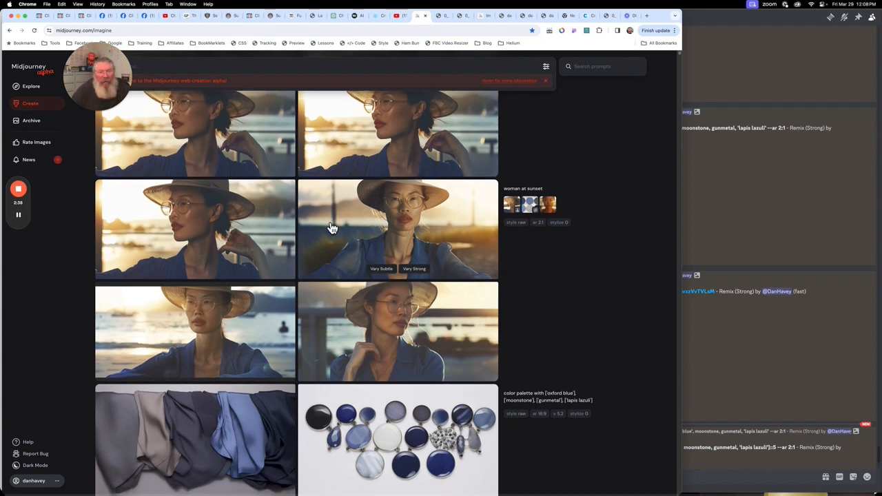
scroll(down, 3)
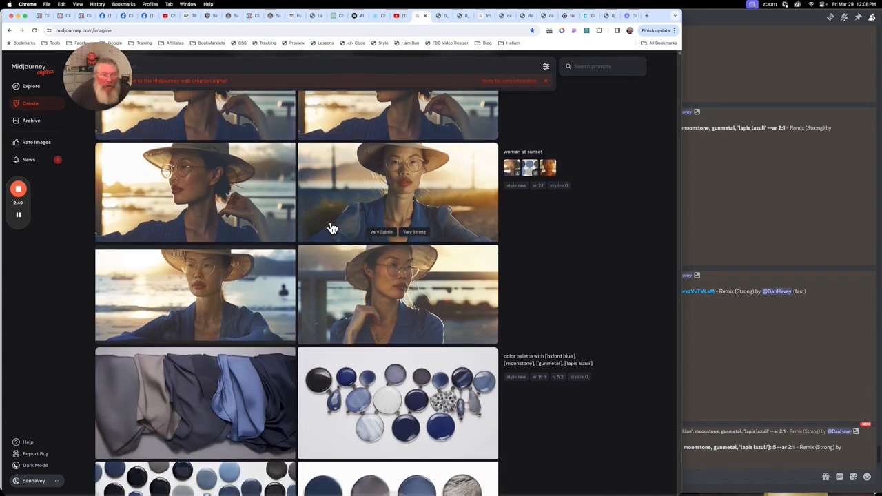
scroll(down, 3)
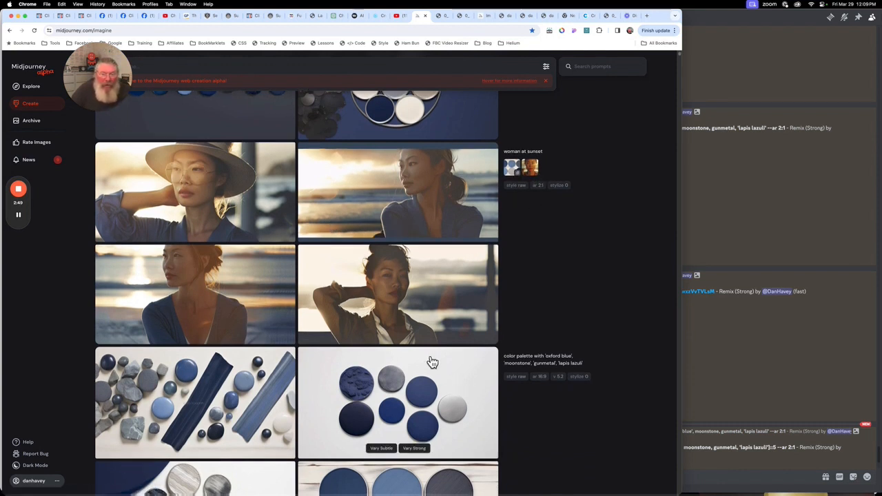
scroll(down, 3)
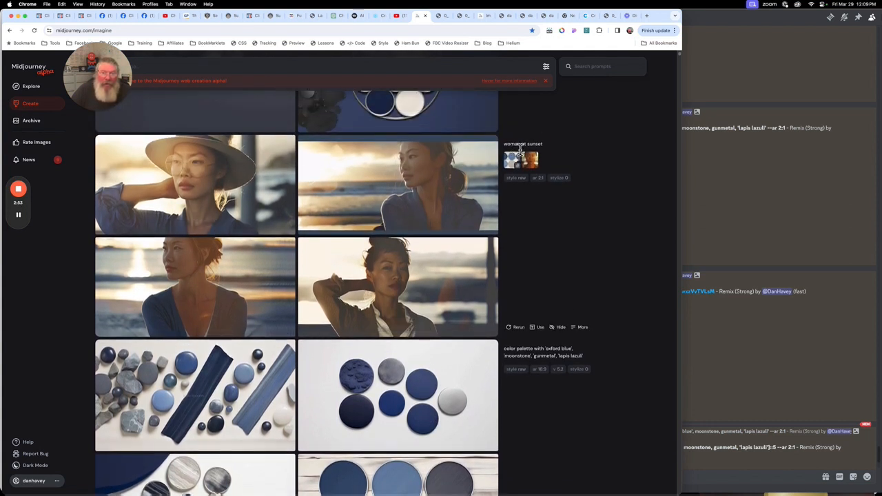
mouse_move(442, 204)
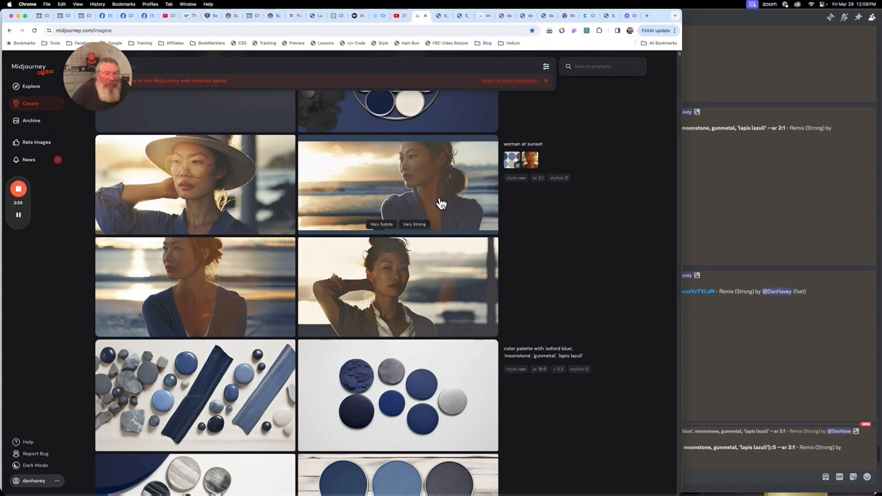
scroll(down, 3)
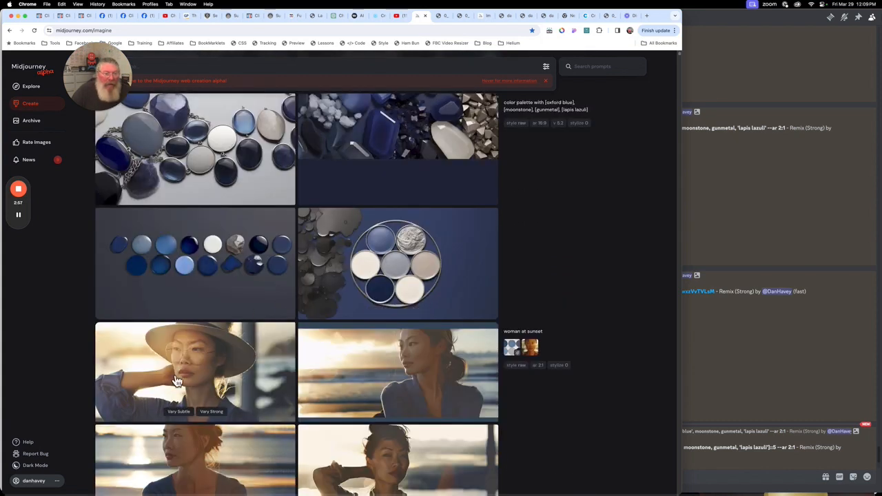
mouse_move(215, 364)
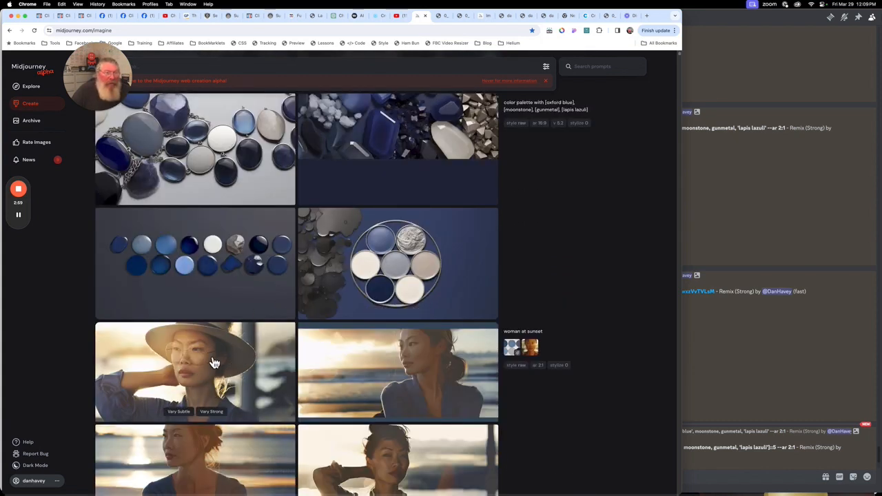
scroll(down, 3)
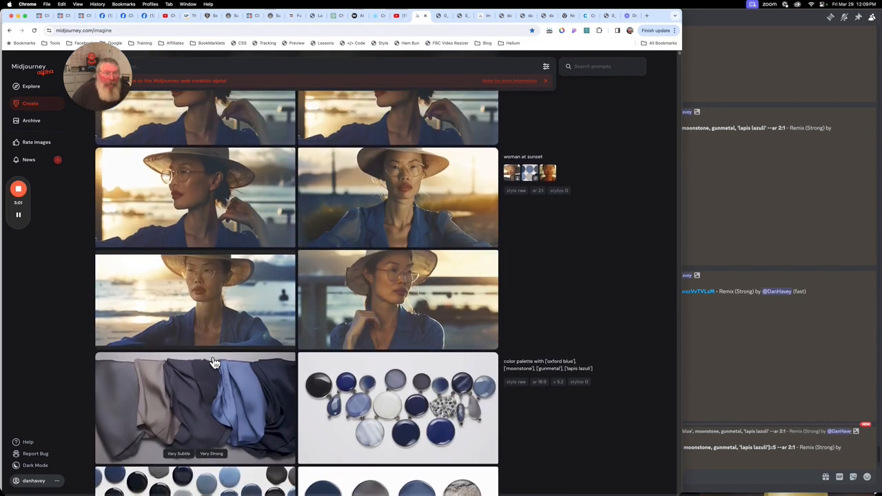
scroll(down, 3)
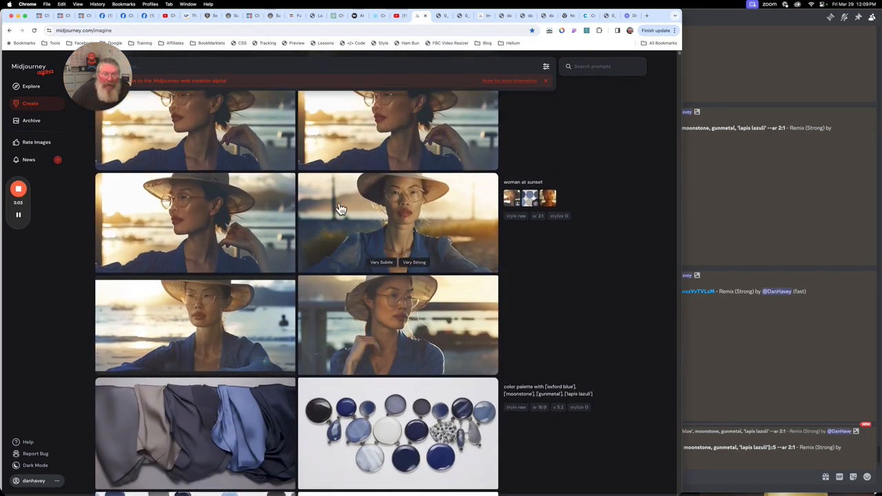
scroll(down, 3)
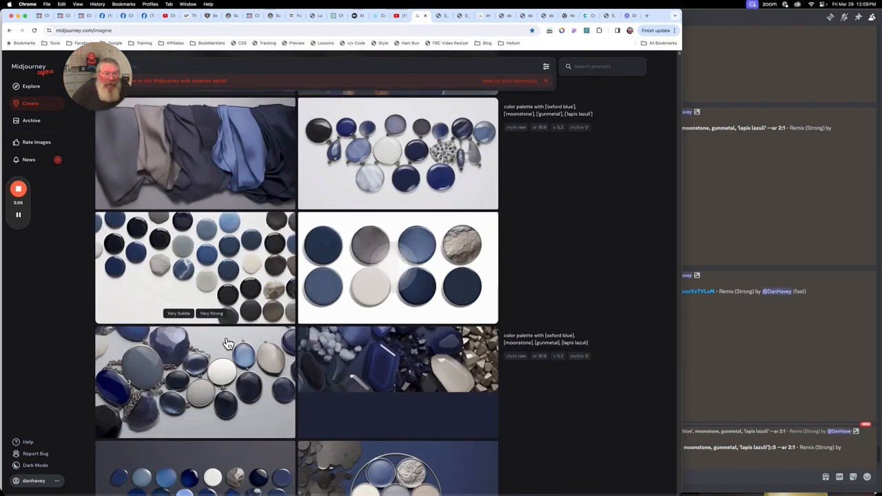
scroll(down, 3)
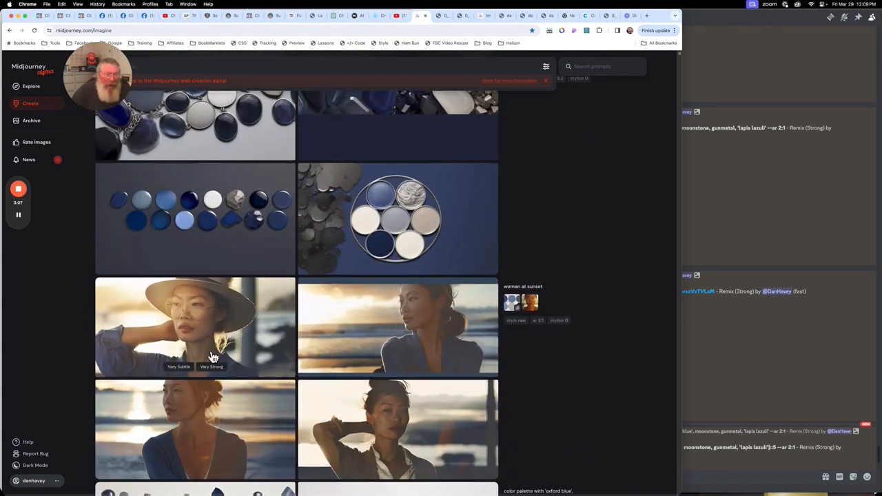
scroll(down, 3)
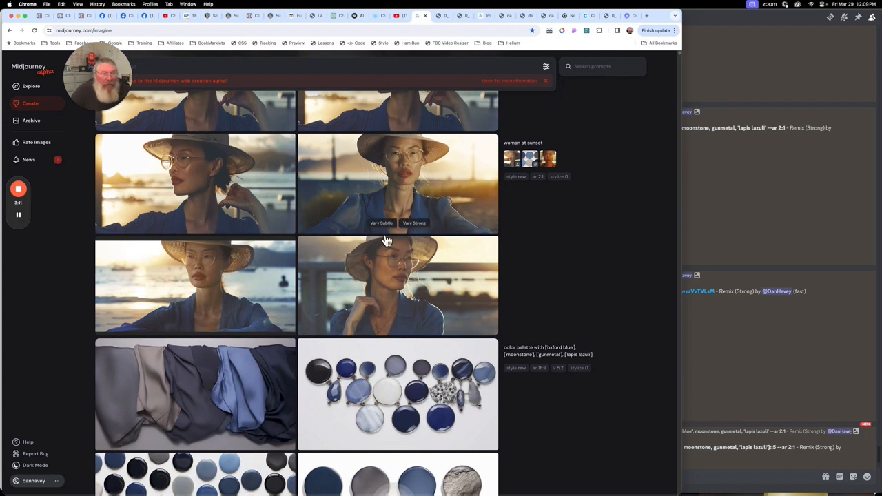
mouse_move(372, 248)
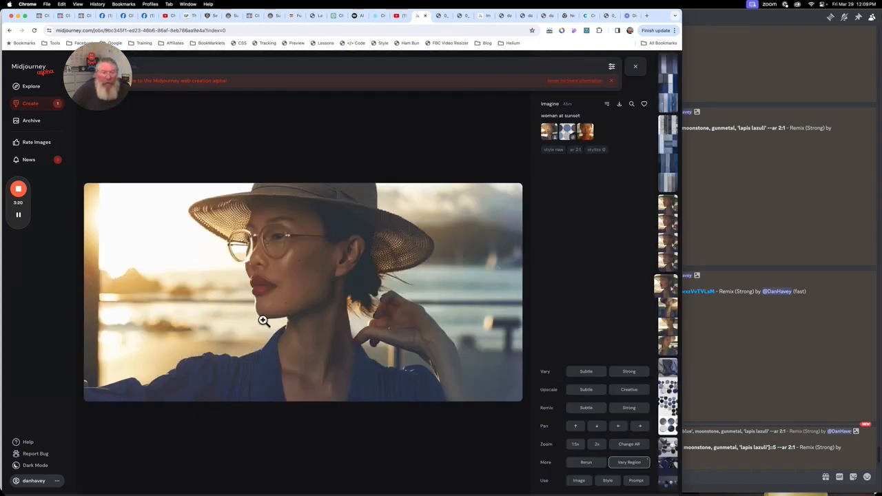
View the hat-and-glasses portrait full-size, close it, and return to the Create feed.
click(629, 461)
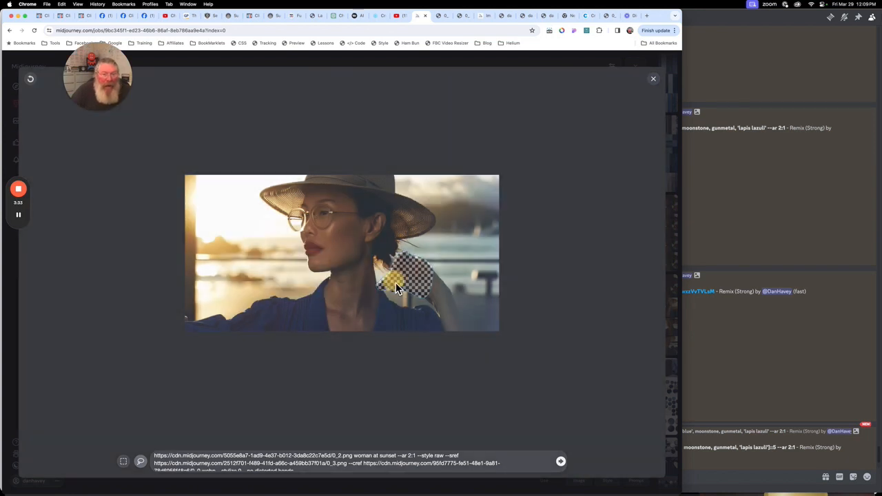
click(653, 77)
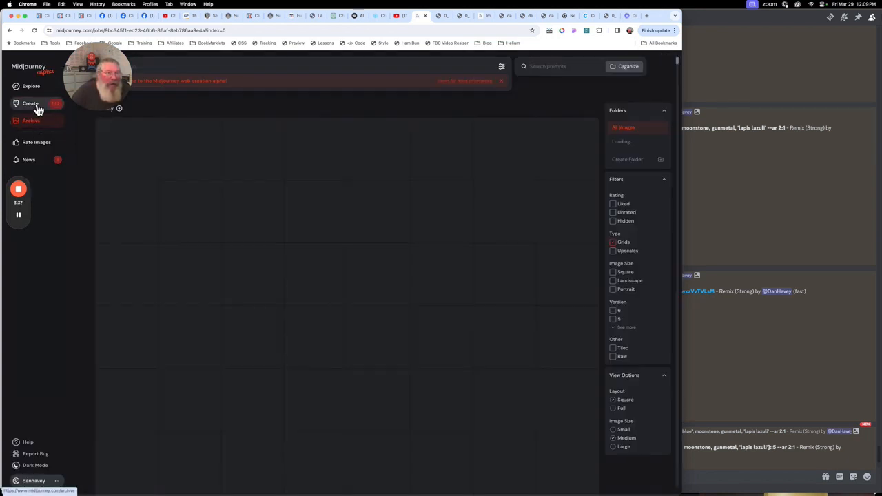
click(31, 103)
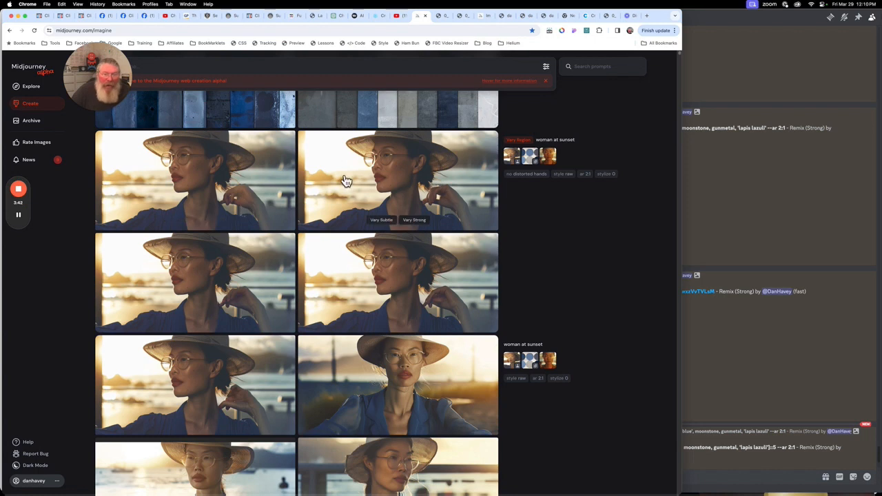
mouse_move(268, 237)
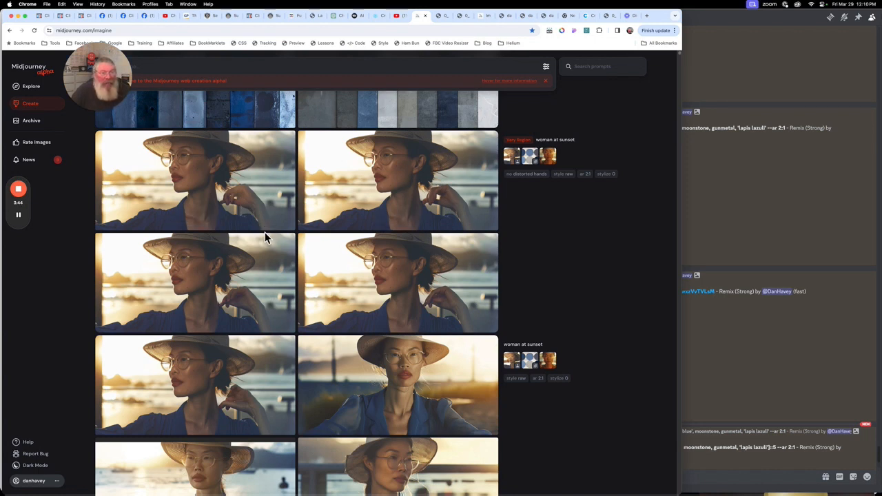
mouse_move(460, 207)
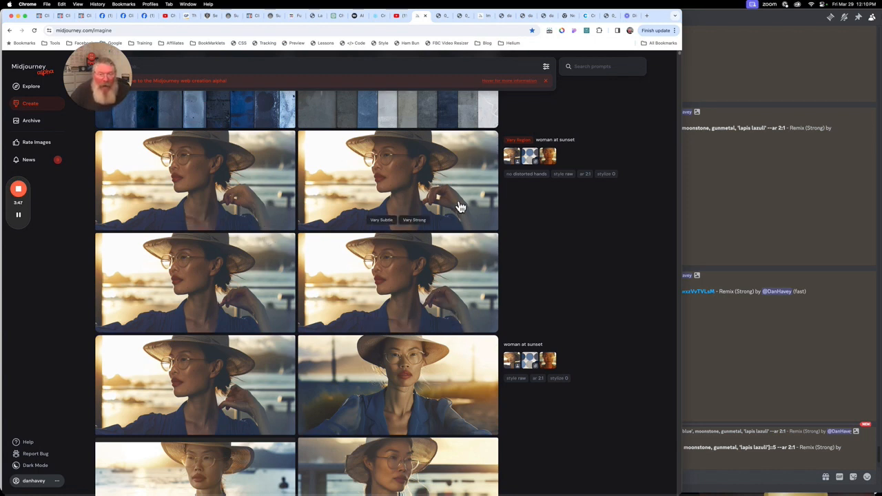
mouse_move(317, 248)
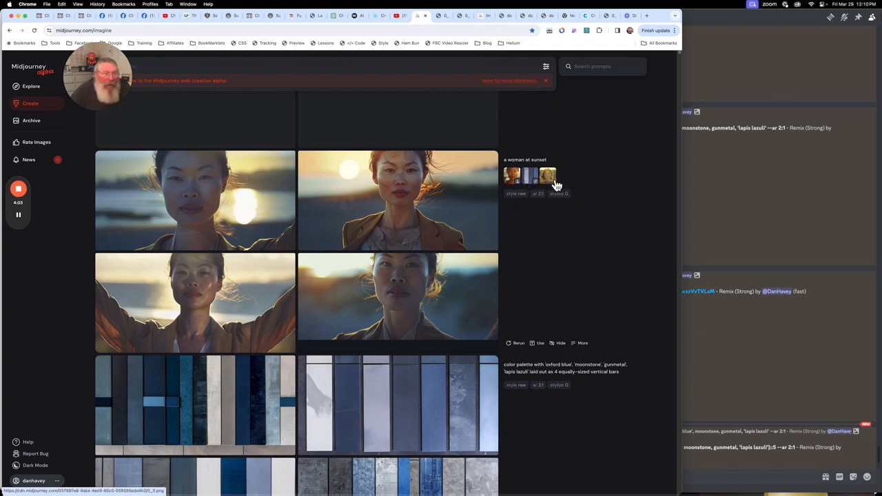
click(397, 200)
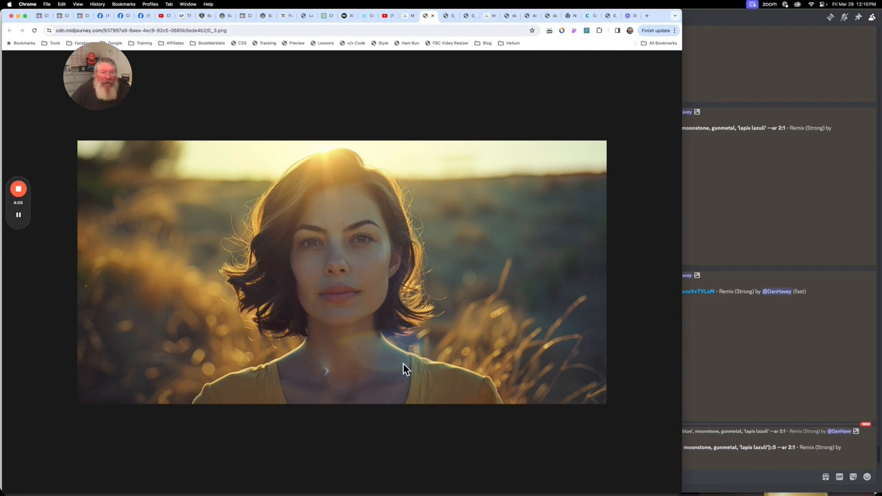
mouse_move(336, 160)
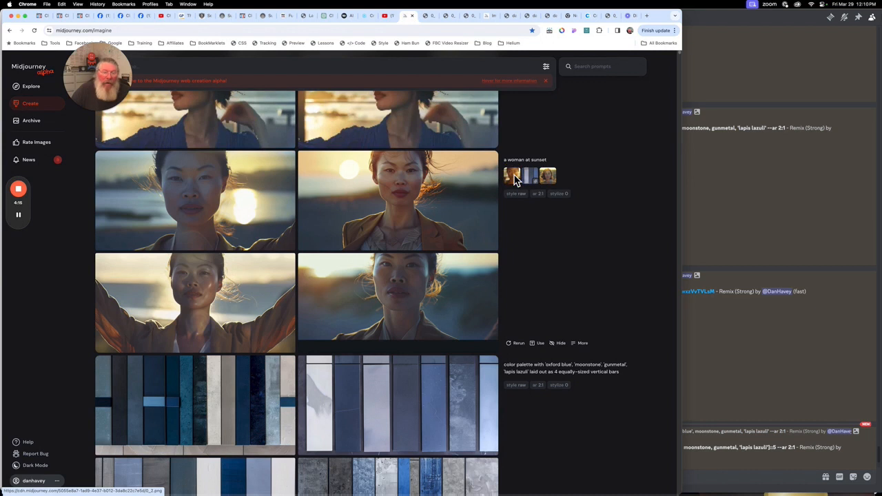
click(397, 200)
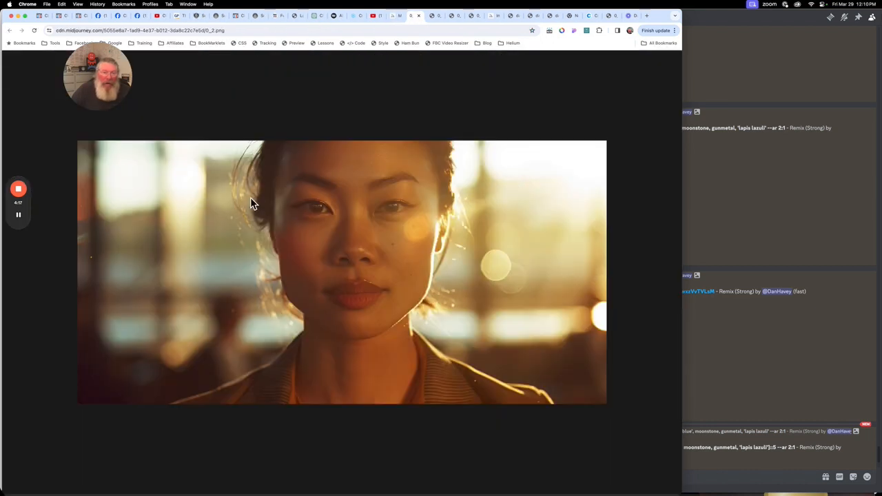
mouse_move(402, 58)
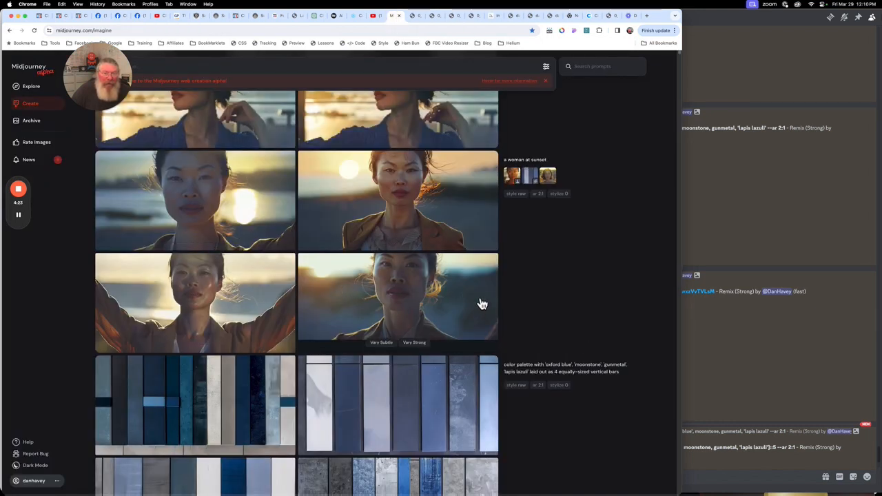
mouse_move(337, 311)
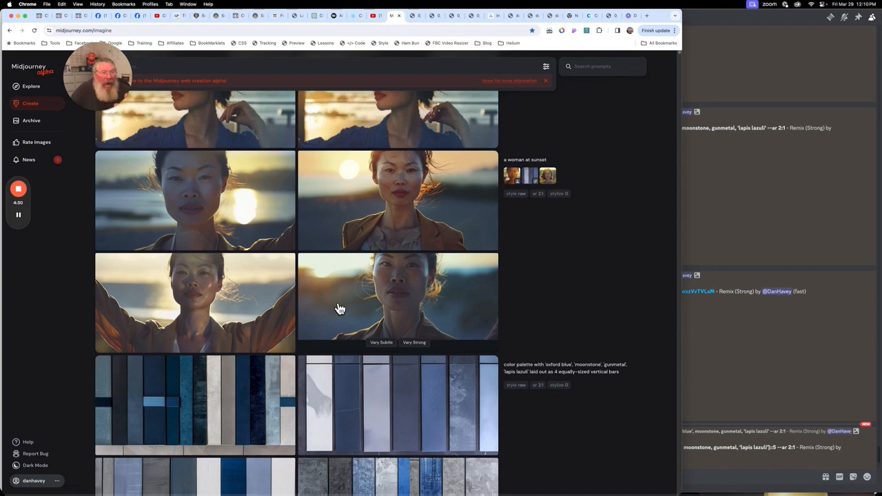
Scroll the Create feed and reopen the image size, aesthetics and model settings panel.
scroll(down, 3)
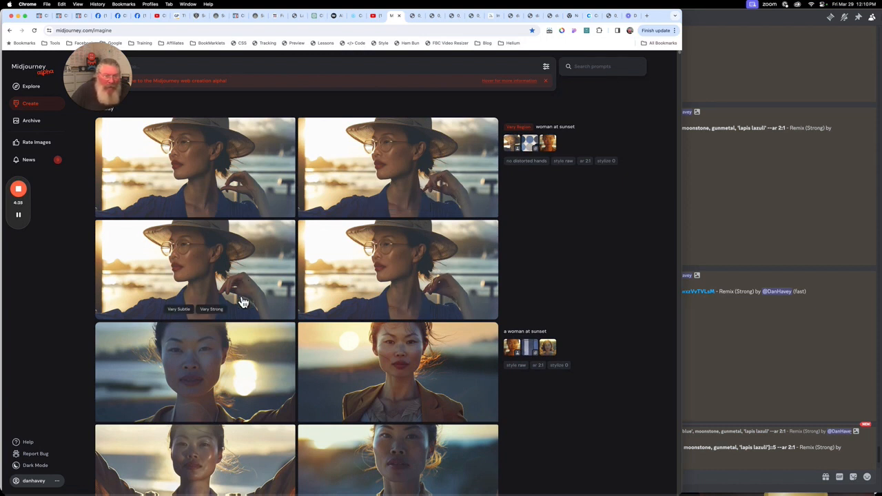
mouse_move(323, 284)
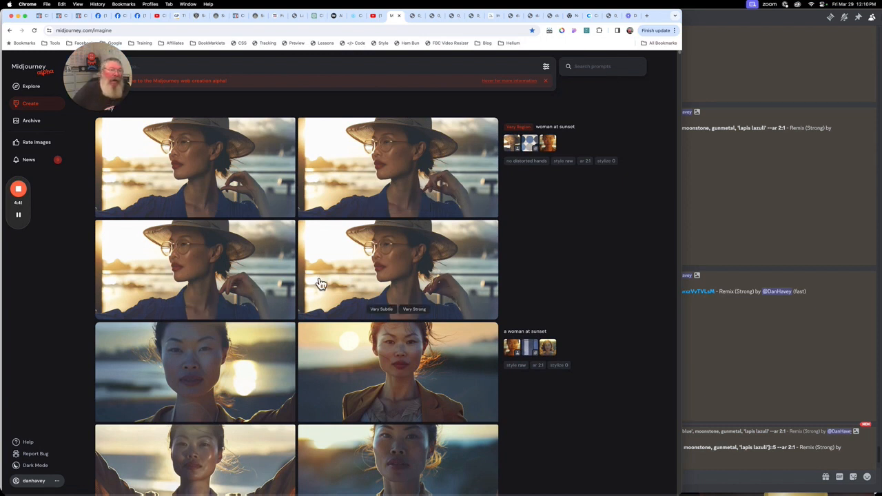
mouse_move(434, 201)
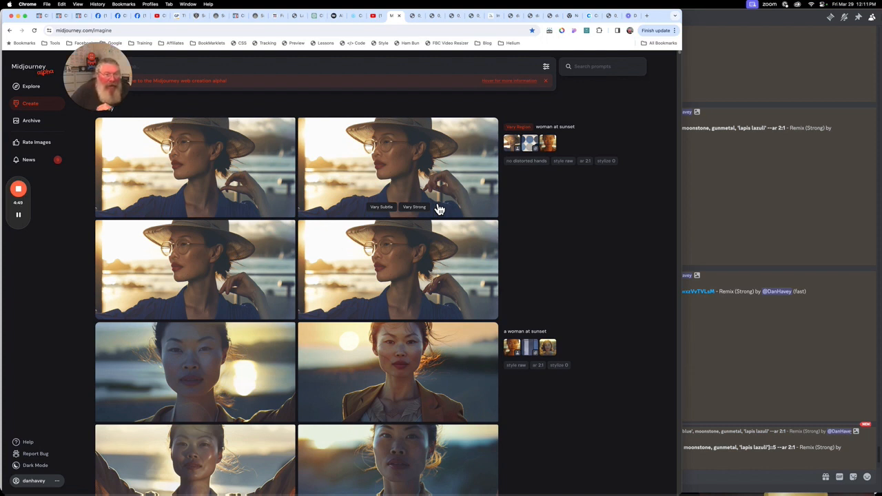
mouse_move(486, 202)
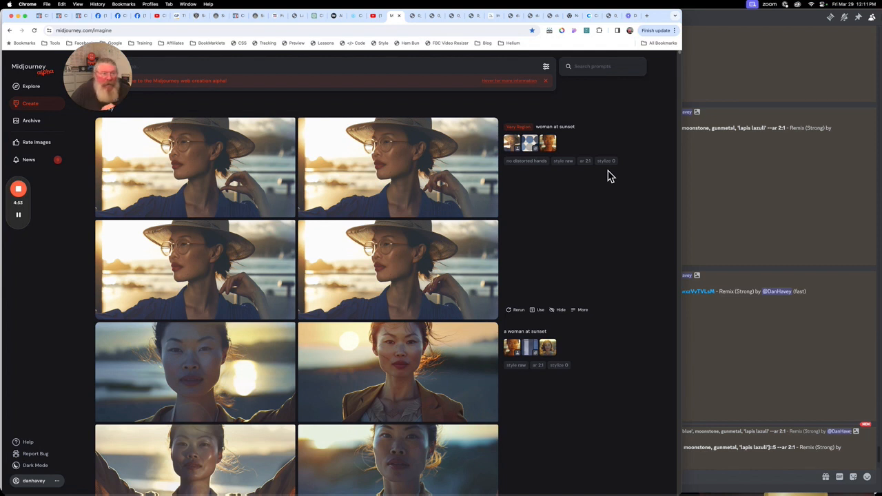
click(546, 66)
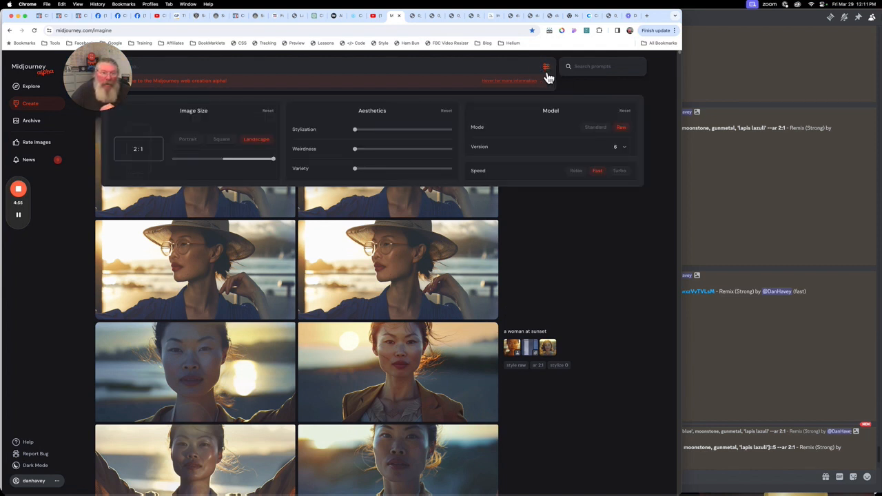